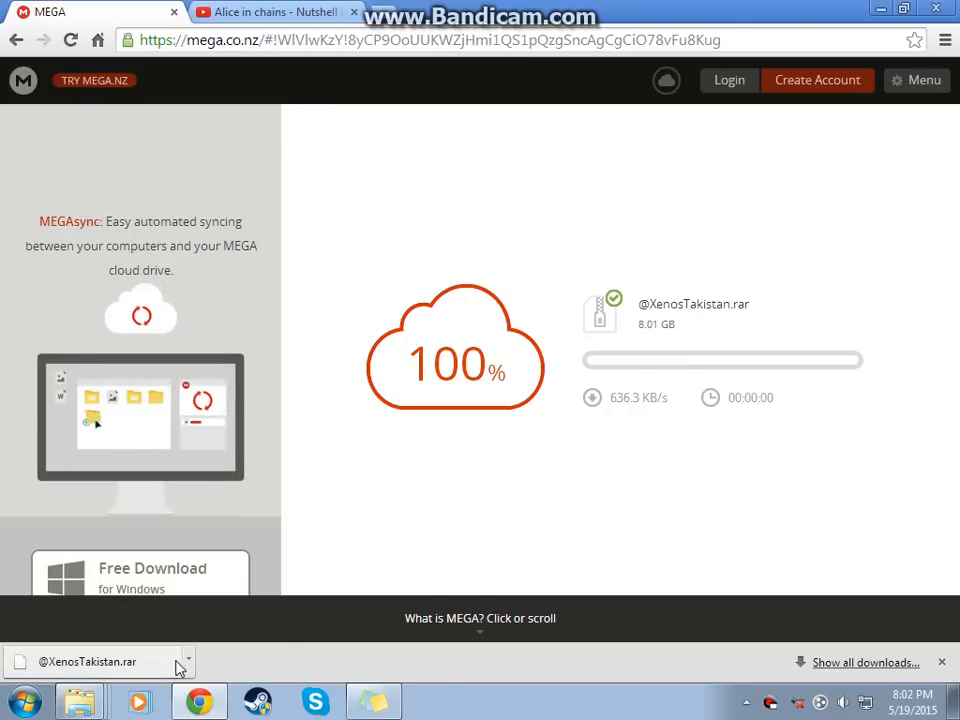
{"action": "left_click", "coordinate": [17, 699]}
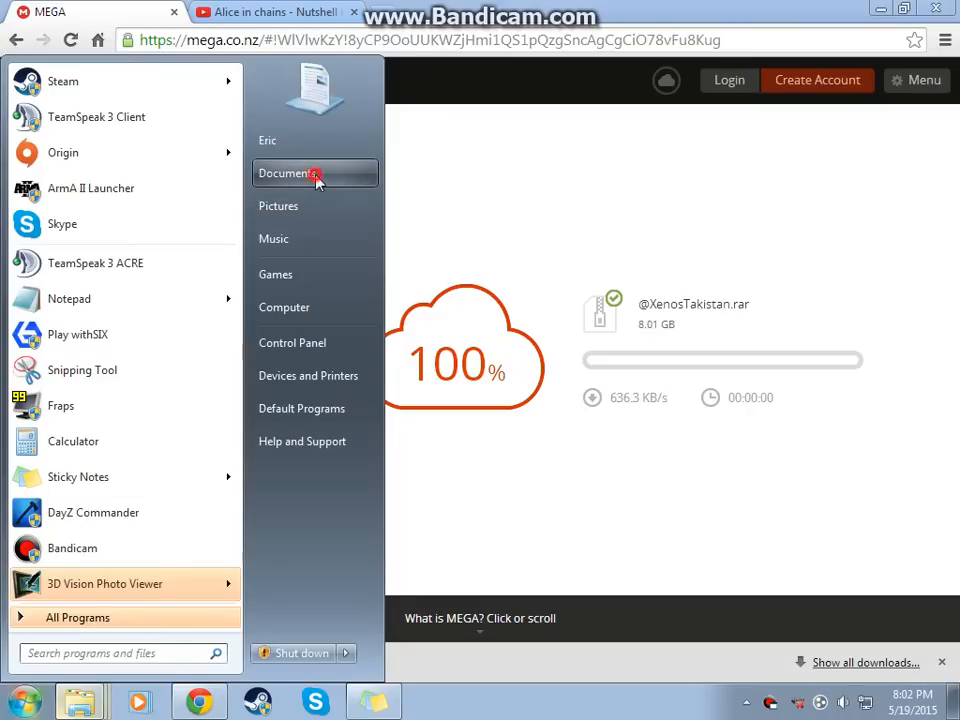
{"action": "left_click", "coordinate": [287, 173]}
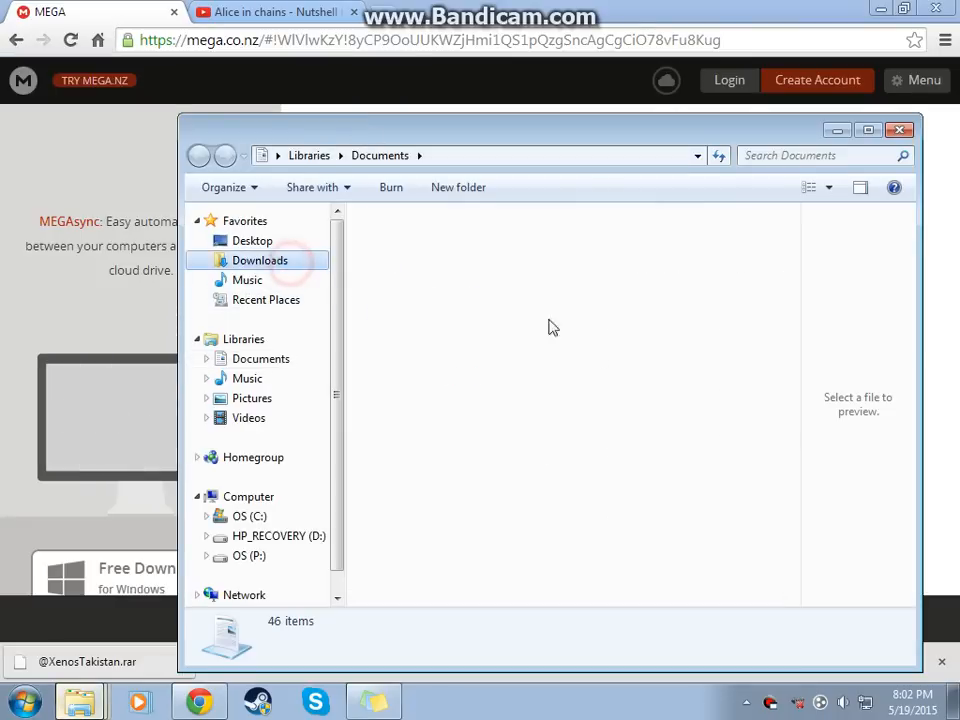
{"action": "left_click", "coordinate": [259, 260]}
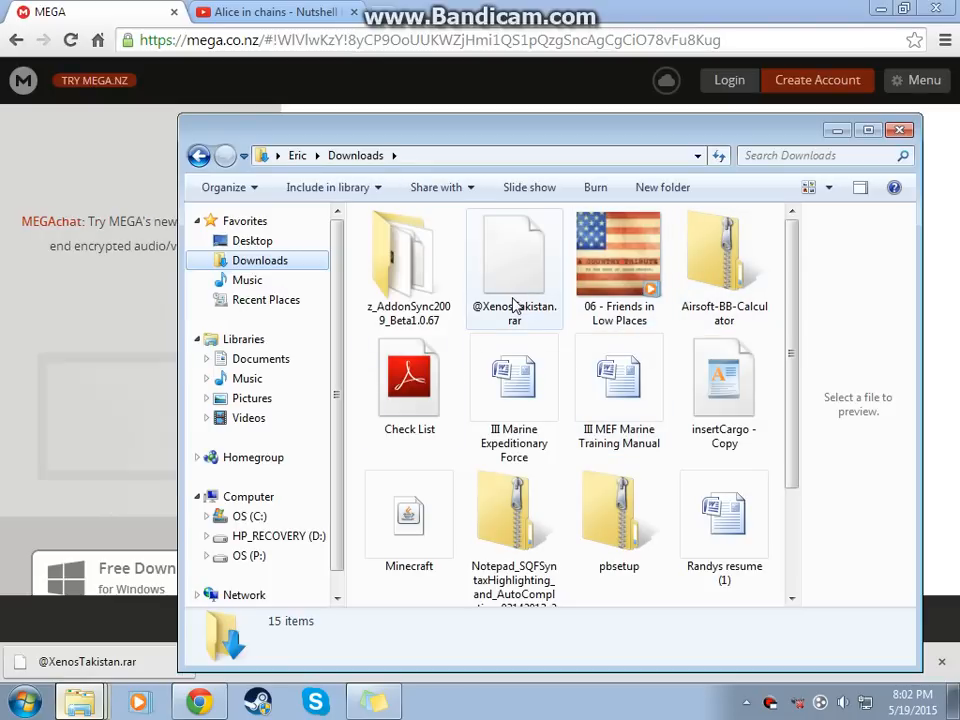
{"action": "mouse_move", "coordinate": [515, 265]}
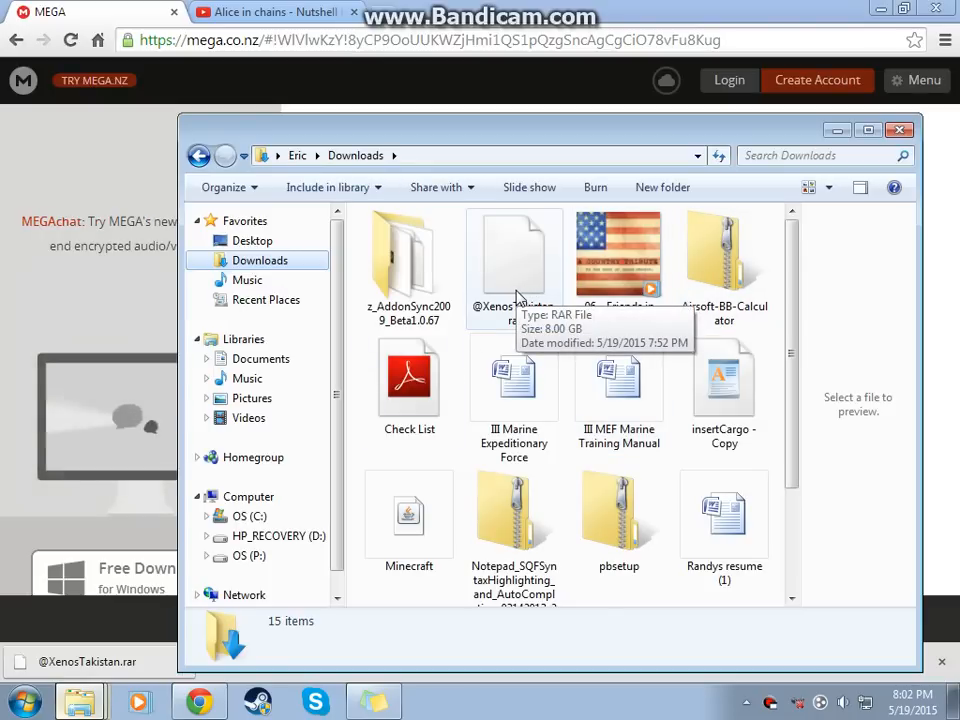
{"action": "left_click", "coordinate": [514, 255]}
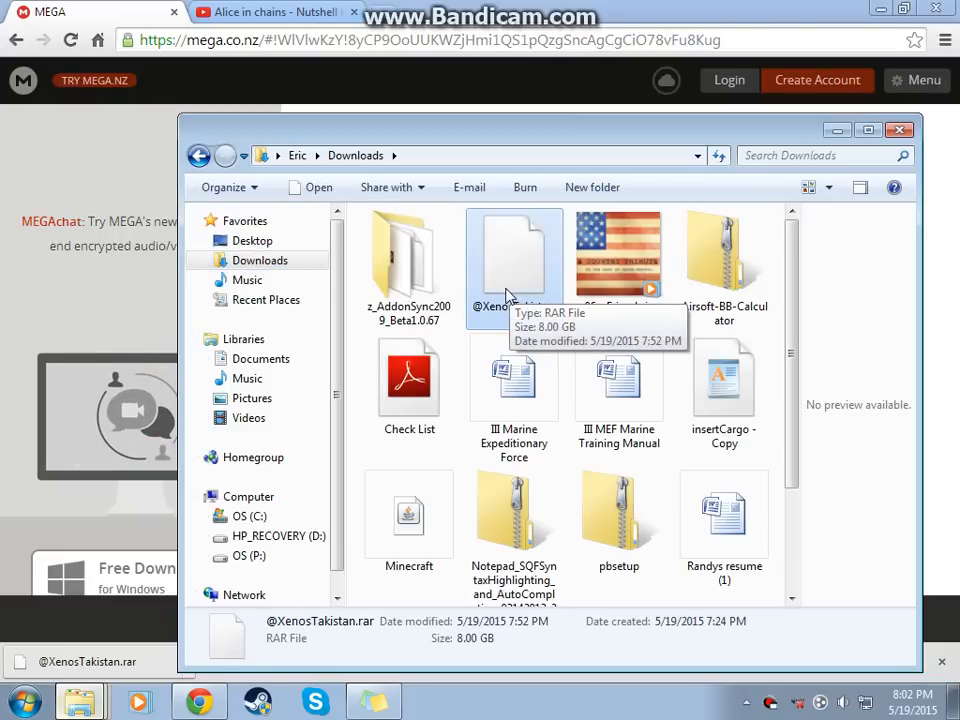
{"action": "right_click", "coordinate": [514, 260]}
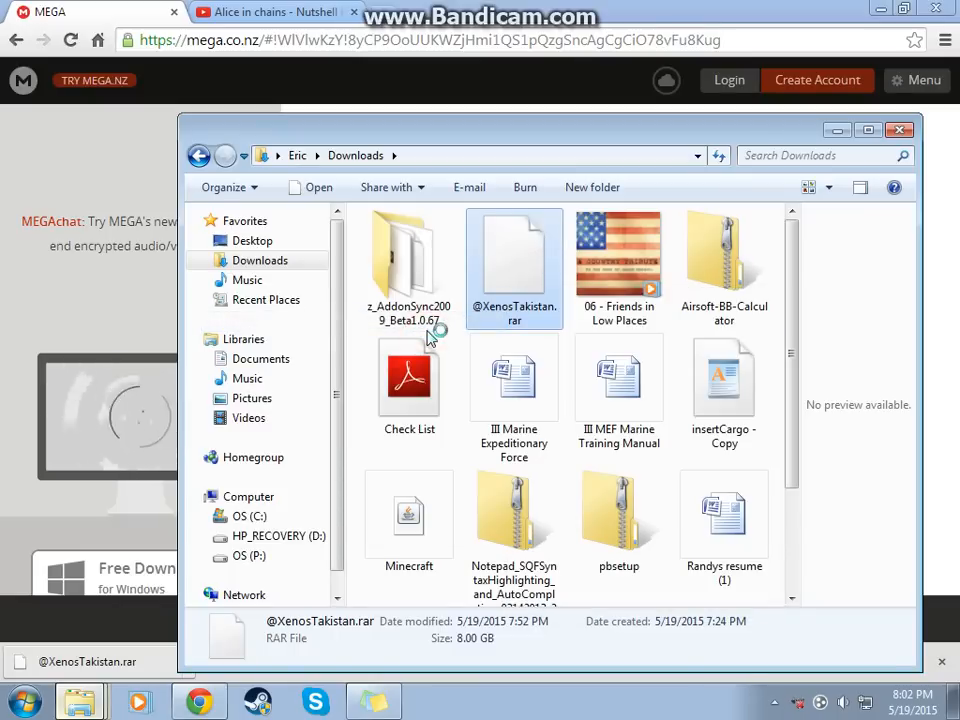
{"action": "mouse_move", "coordinate": [790, 350]}
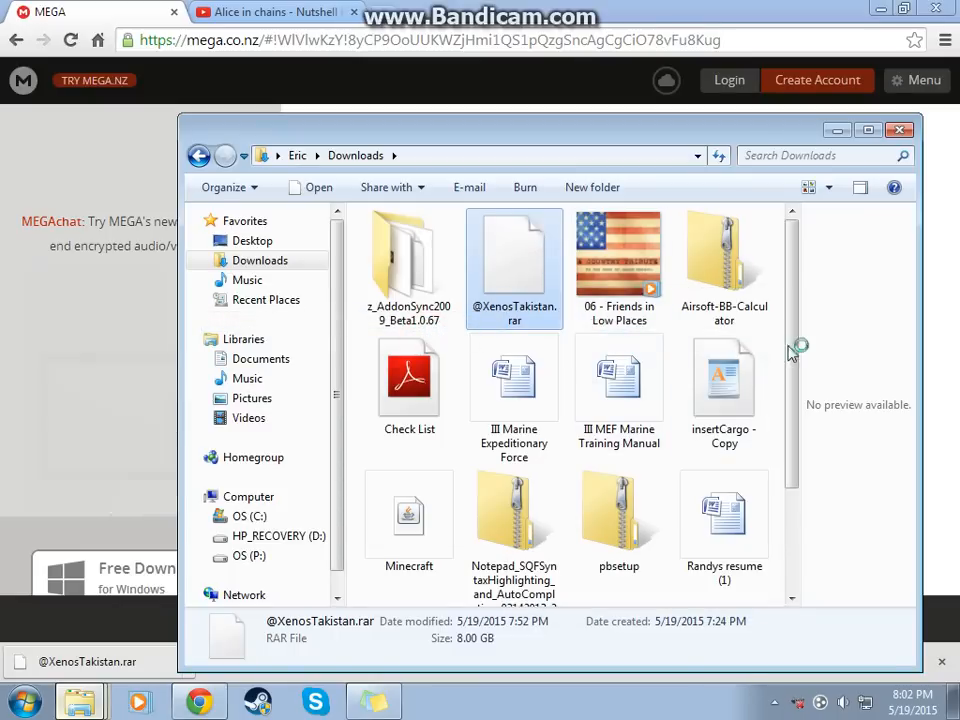
{"action": "double_click", "coordinate": [514, 250]}
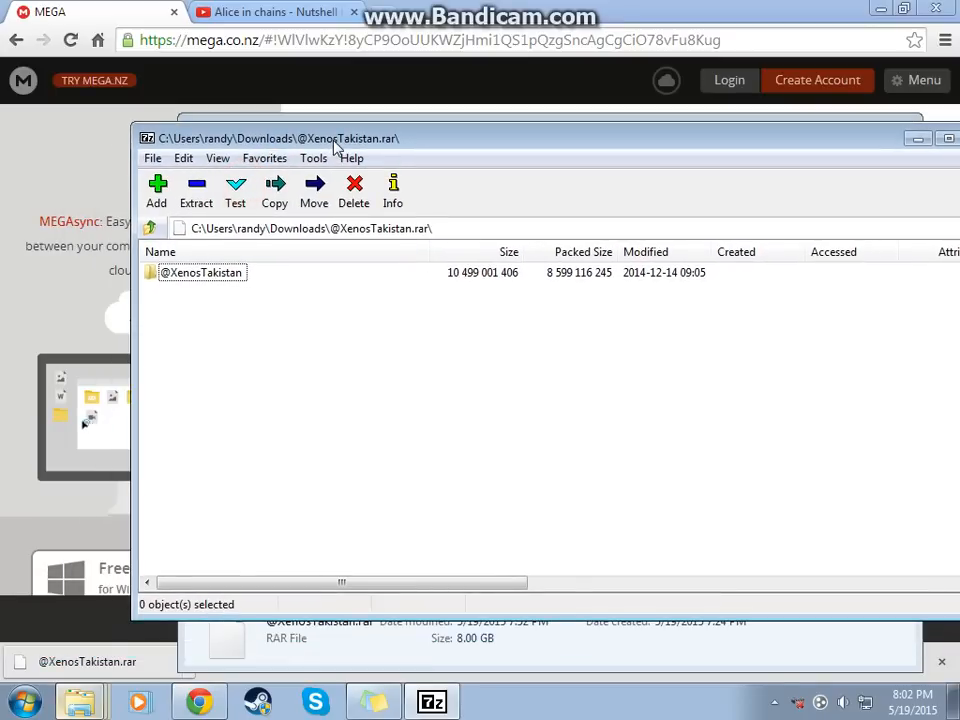
{"action": "left_click", "coordinate": [201, 272]}
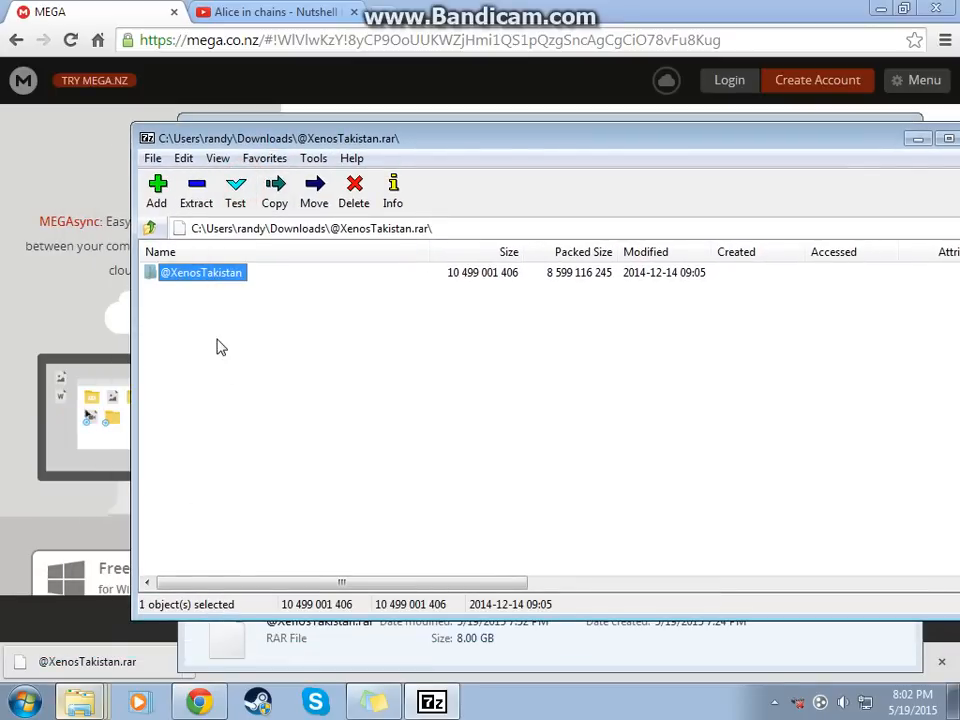
{"action": "left_click", "coordinate": [23, 700]}
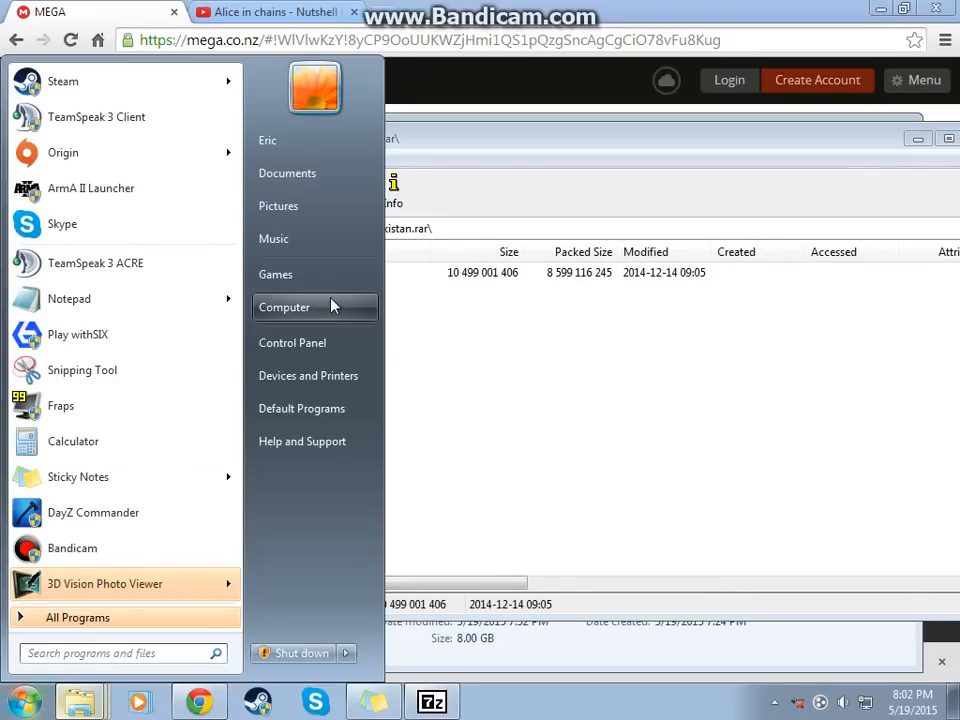
{"action": "left_click", "coordinate": [284, 307]}
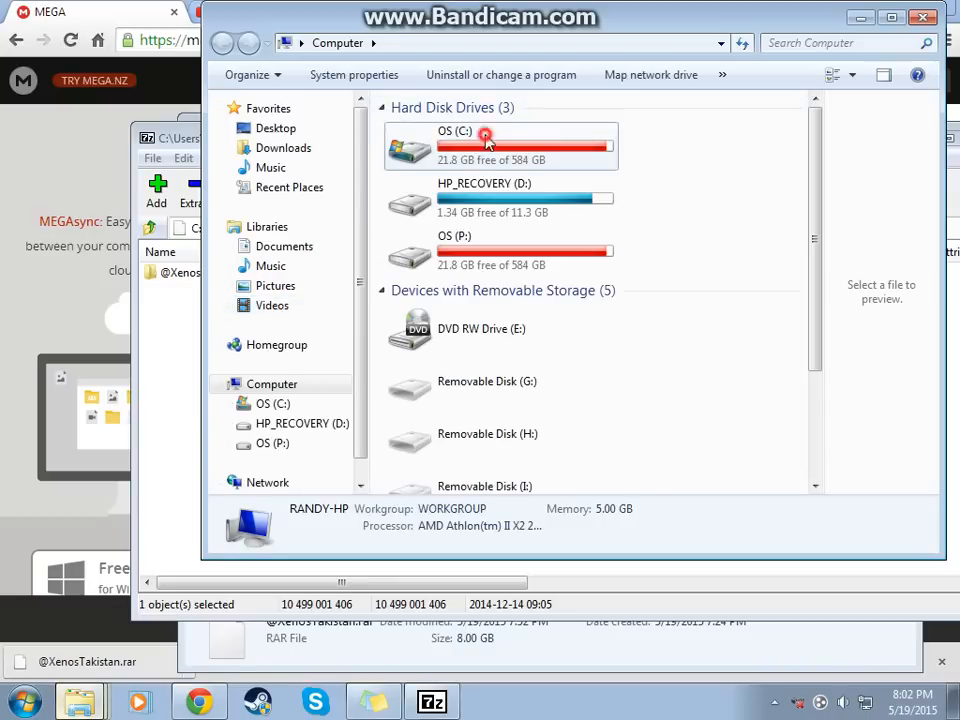
{"action": "double_click", "coordinate": [485, 135]}
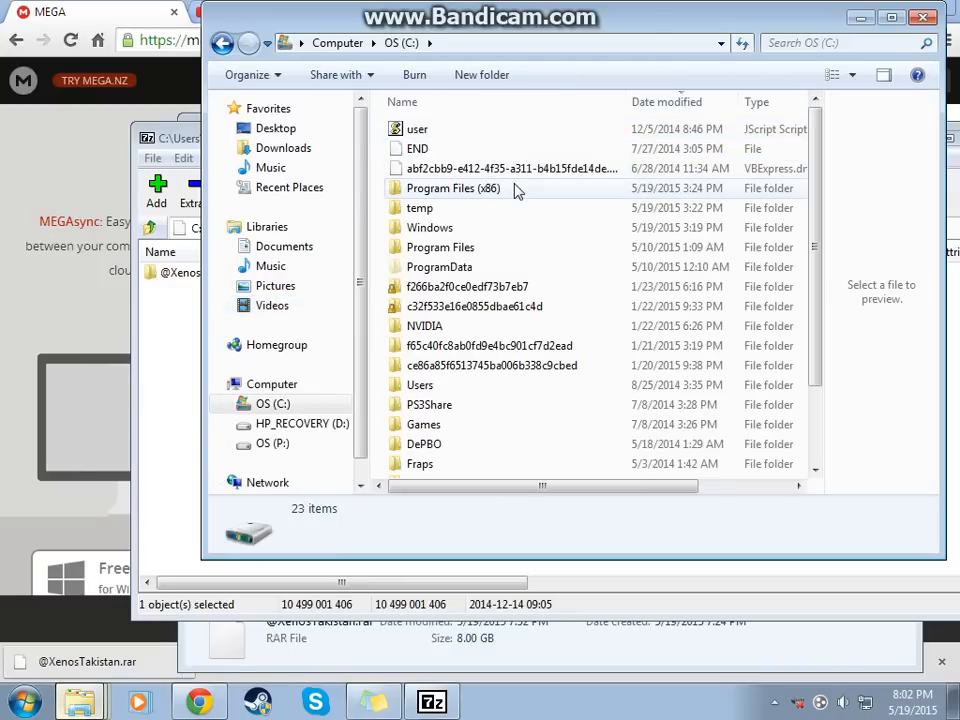
{"action": "double_click", "coordinate": [452, 188]}
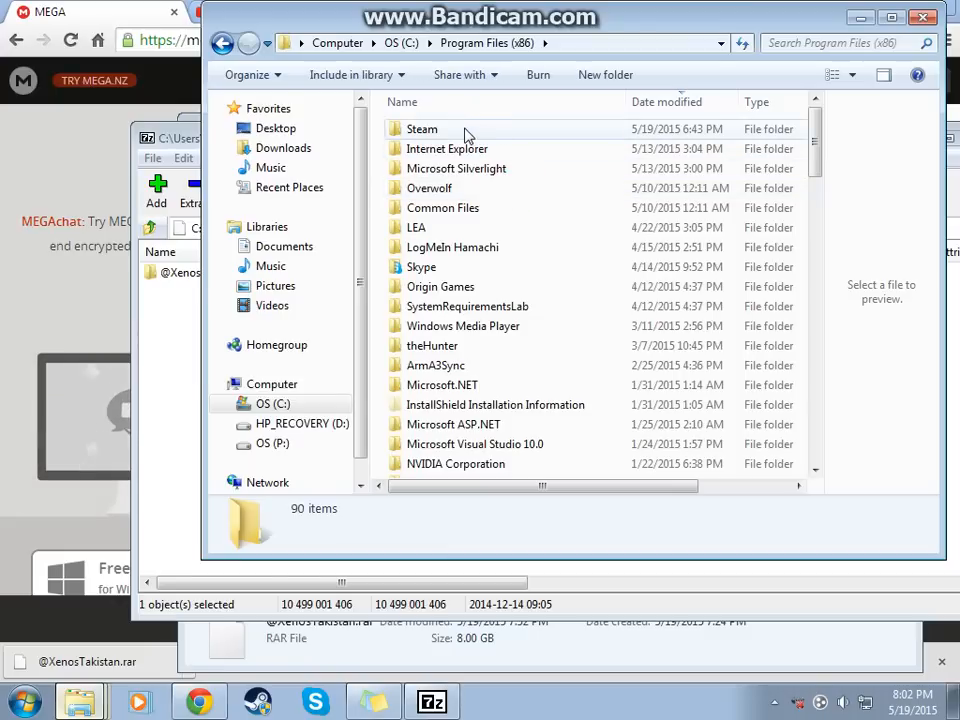
{"action": "double_click", "coordinate": [421, 128]}
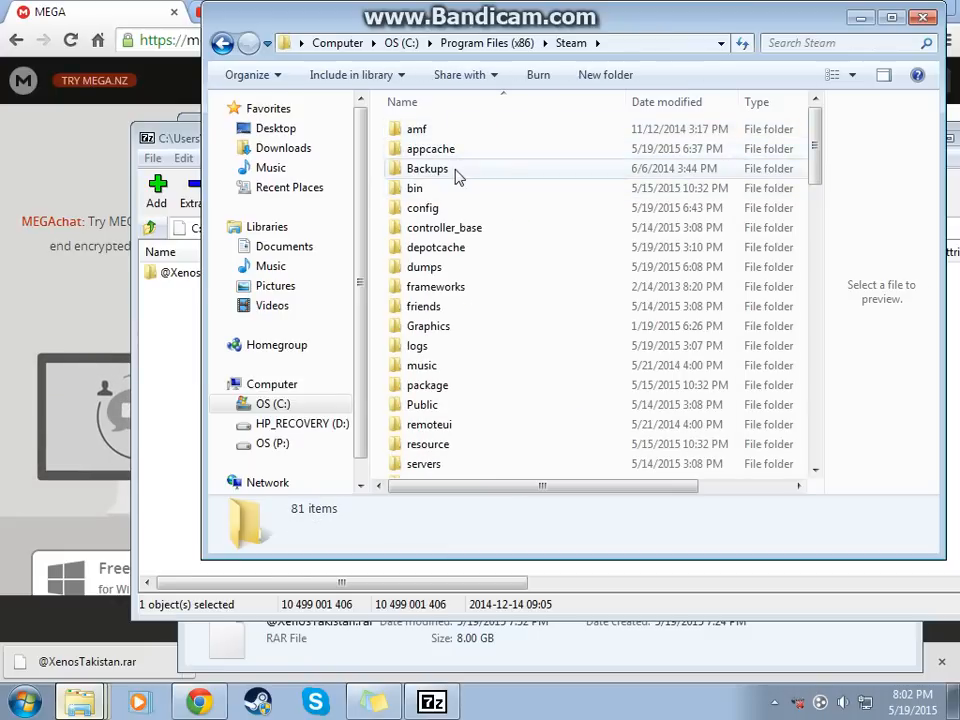
{"action": "scroll", "scroll_direction": "down", "scroll_amount": 3}
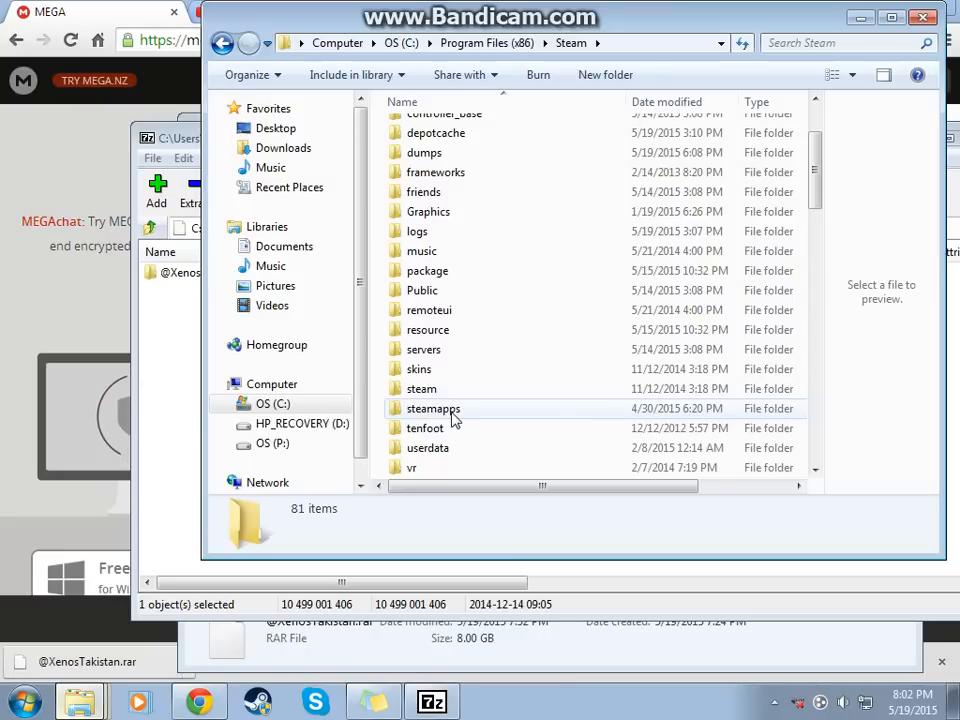
{"action": "double_click", "coordinate": [433, 408]}
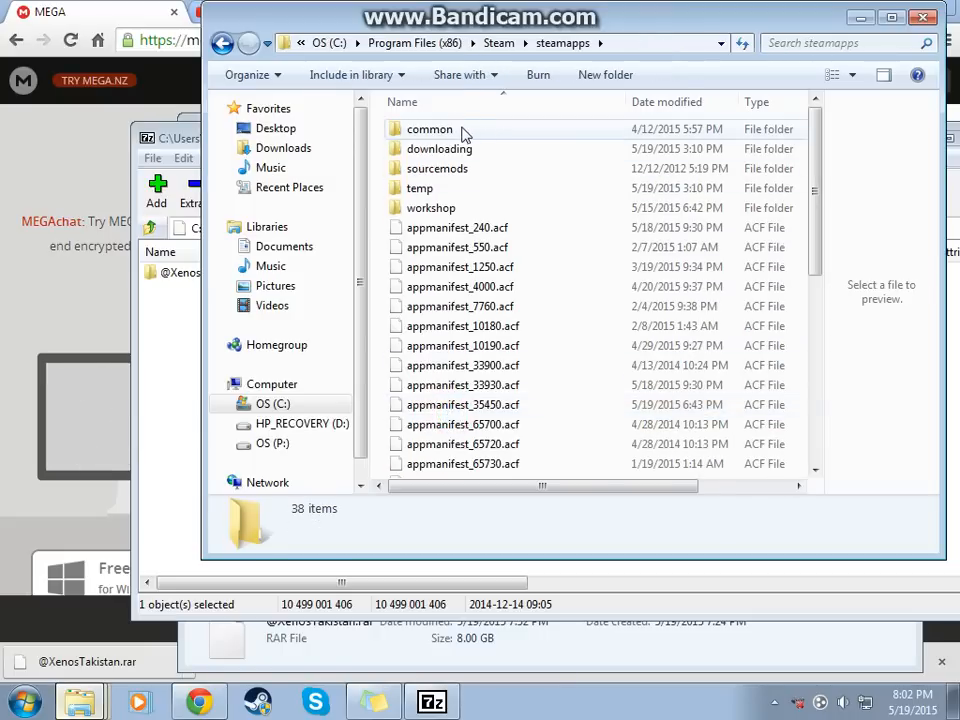
{"action": "double_click", "coordinate": [429, 128]}
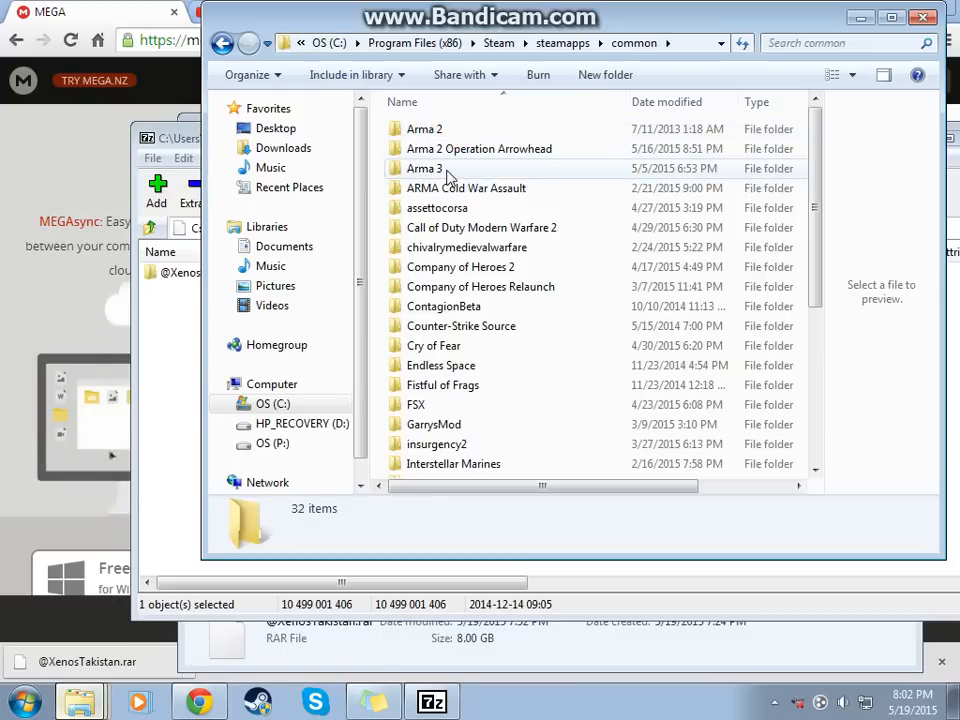
{"action": "double_click", "coordinate": [424, 168]}
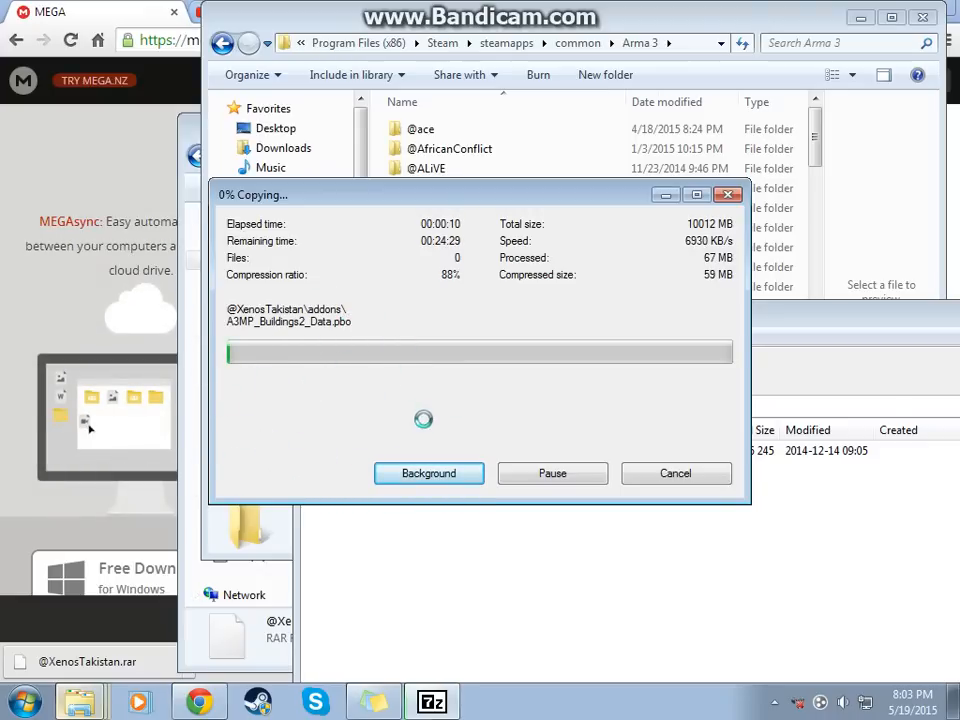
Open Bandicam from the hidden tray icons and hide it while extraction runs.
{"action": "left_click", "coordinate": [775, 703]}
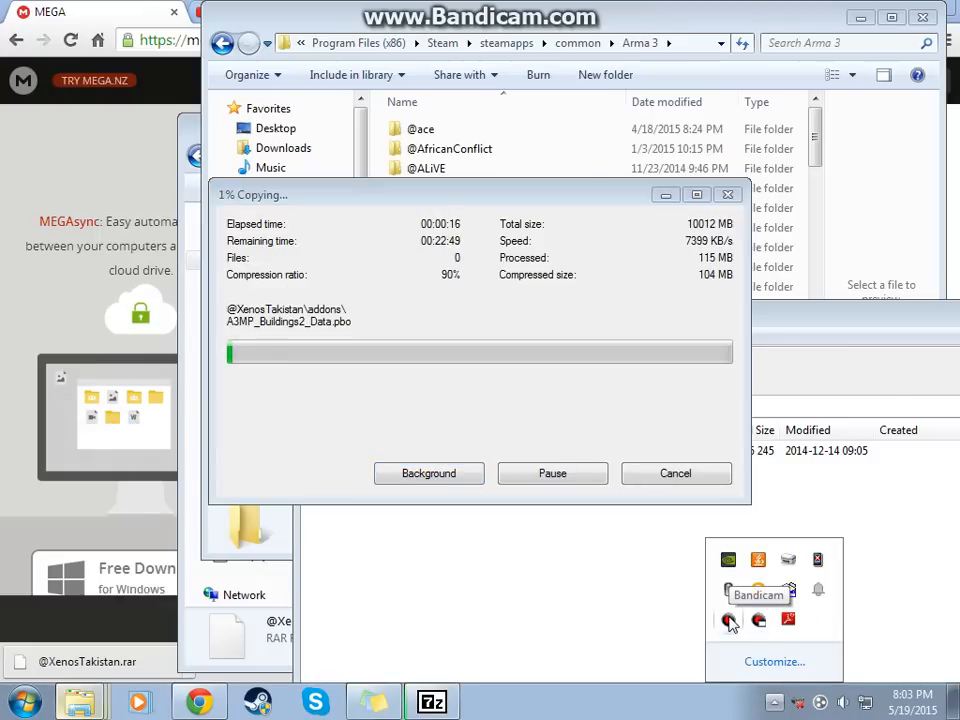
{"action": "left_click", "coordinate": [758, 593]}
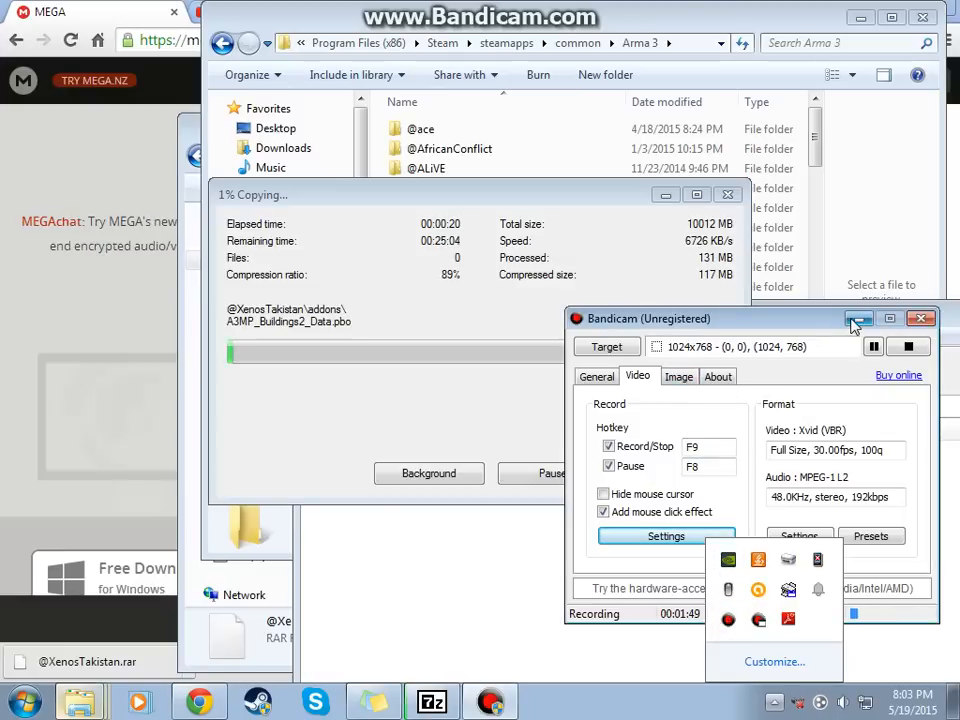
{"action": "left_click", "coordinate": [858, 318]}
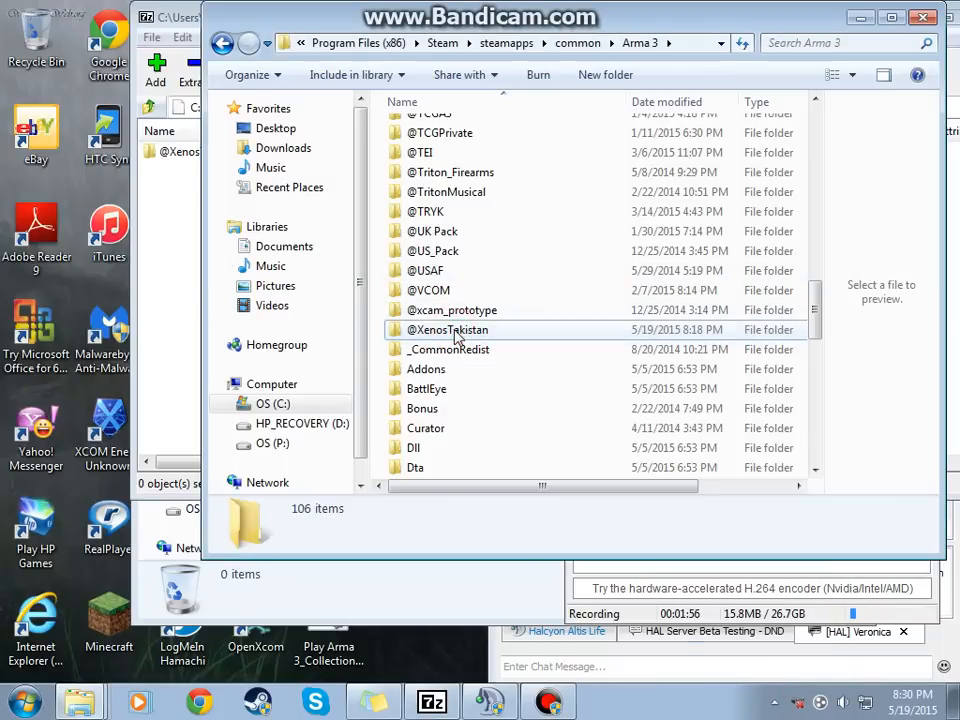
{"action": "double_click", "coordinate": [447, 329]}
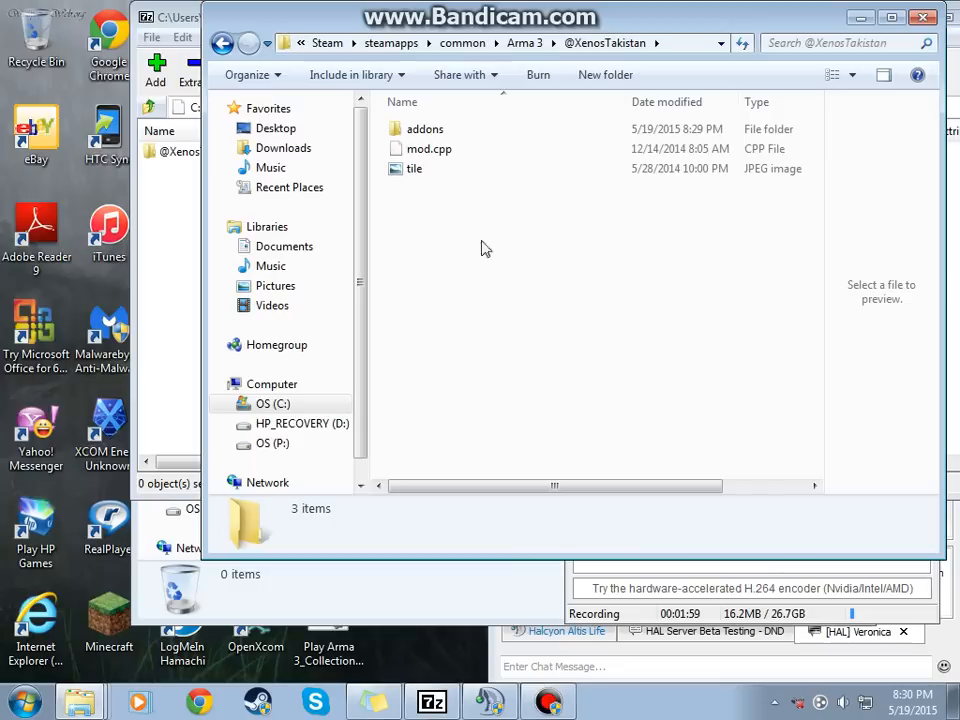
{"action": "left_click", "coordinate": [424, 128]}
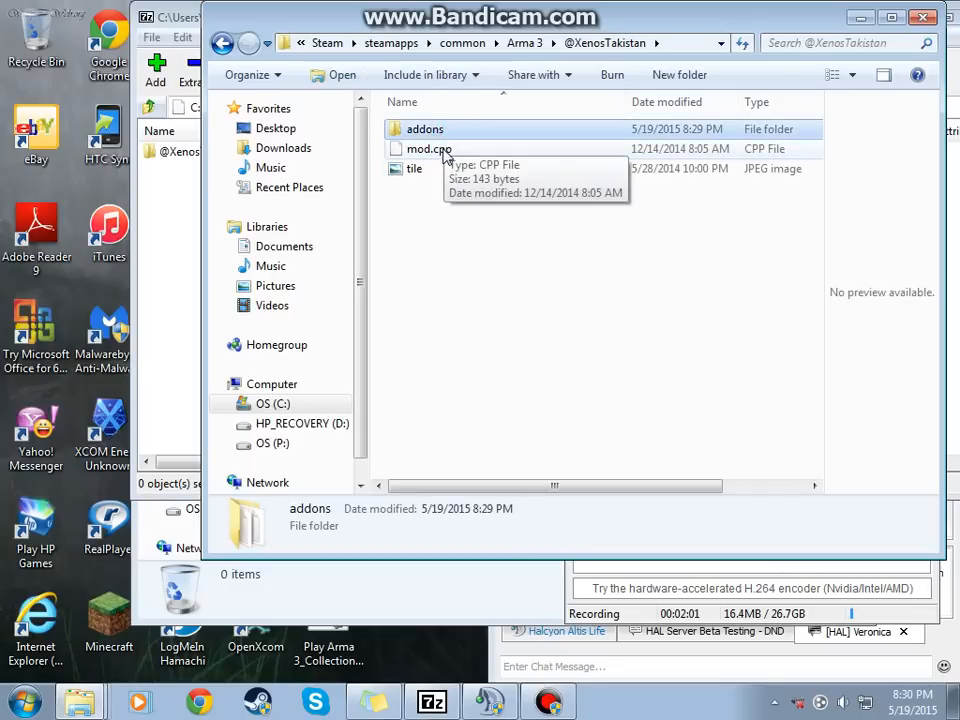
{"action": "mouse_move", "coordinate": [430, 128]}
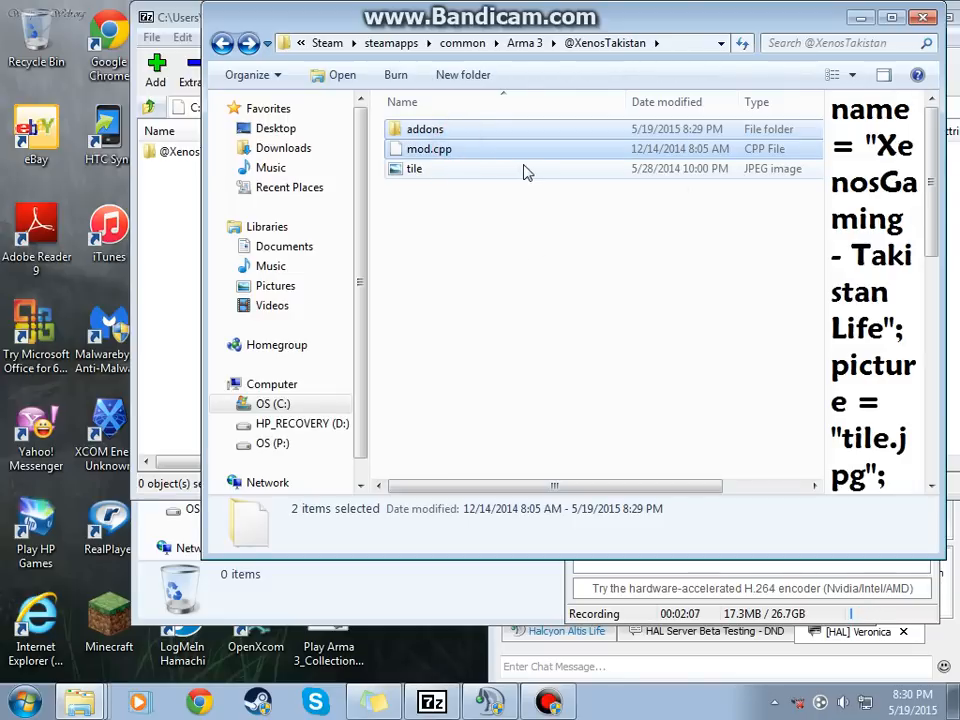
{"action": "left_click", "coordinate": [414, 168]}
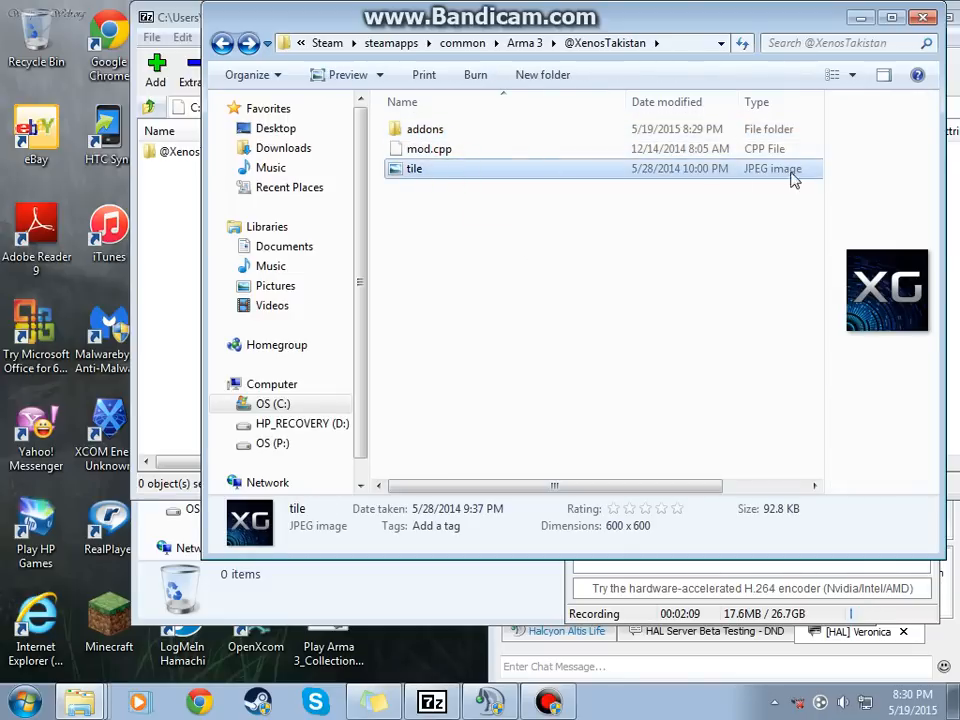
{"action": "mouse_move", "coordinate": [698, 324]}
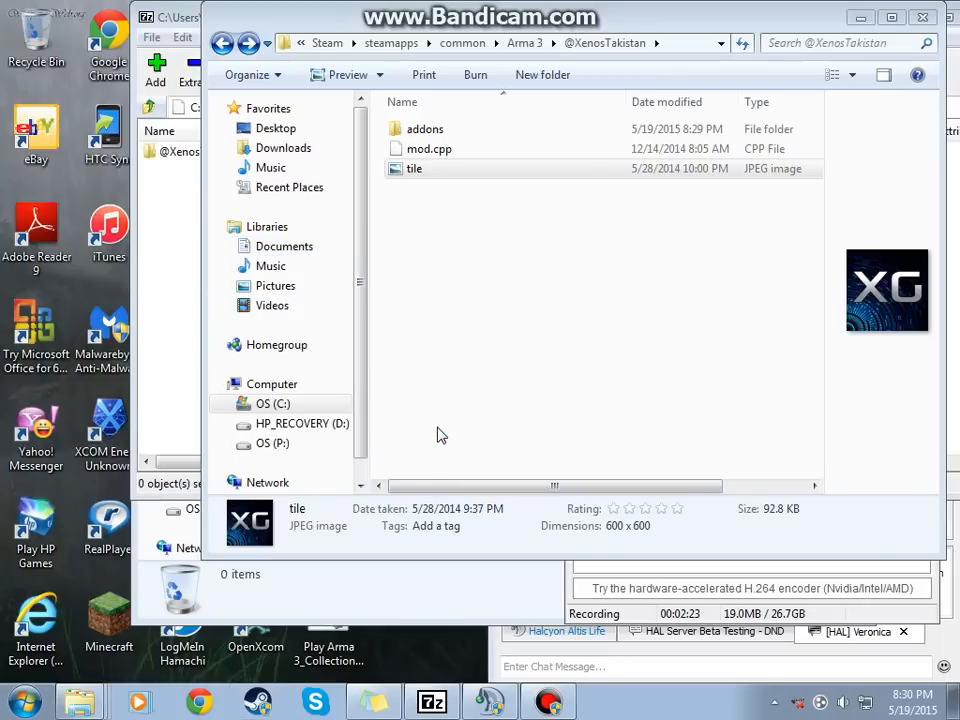
{"action": "mouse_move", "coordinate": [600, 552]}
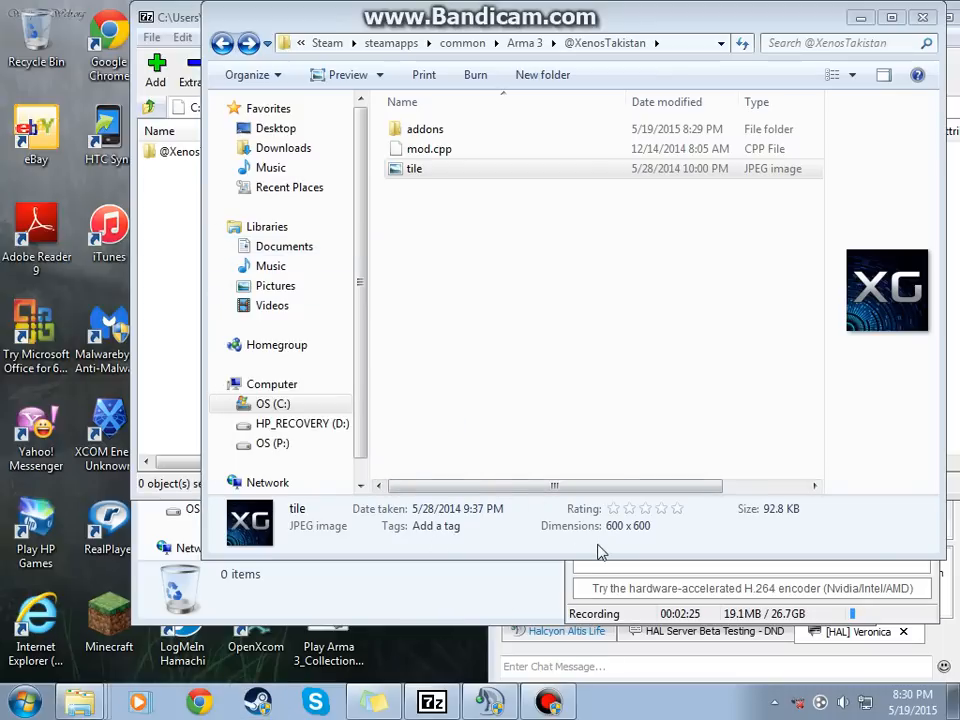
{"action": "mouse_move", "coordinate": [860, 18]}
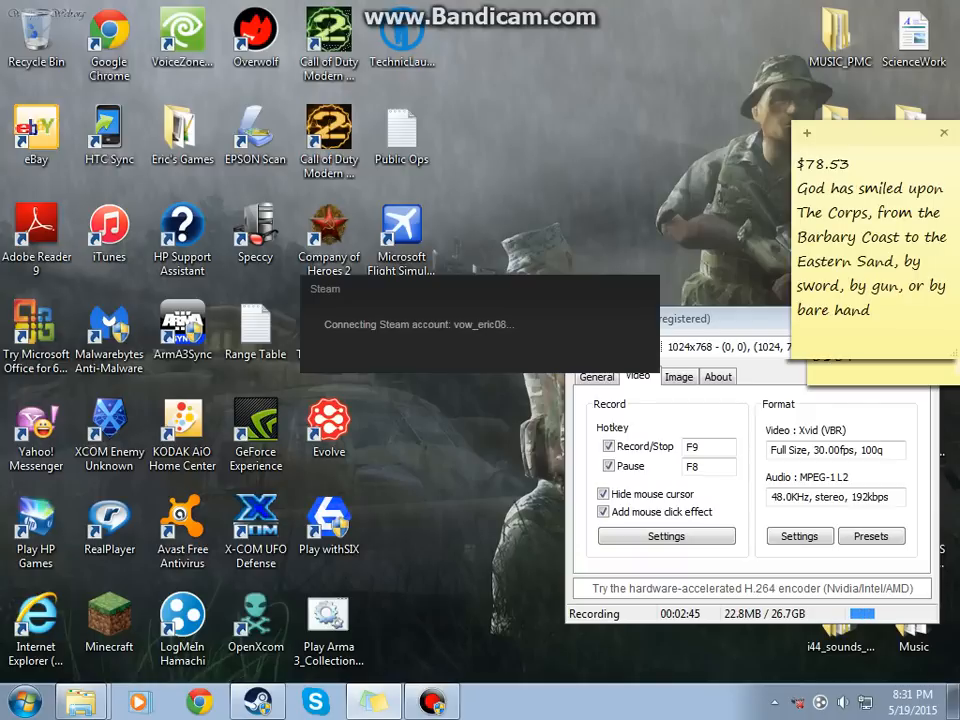
{"action": "mouse_move", "coordinate": [715, 291]}
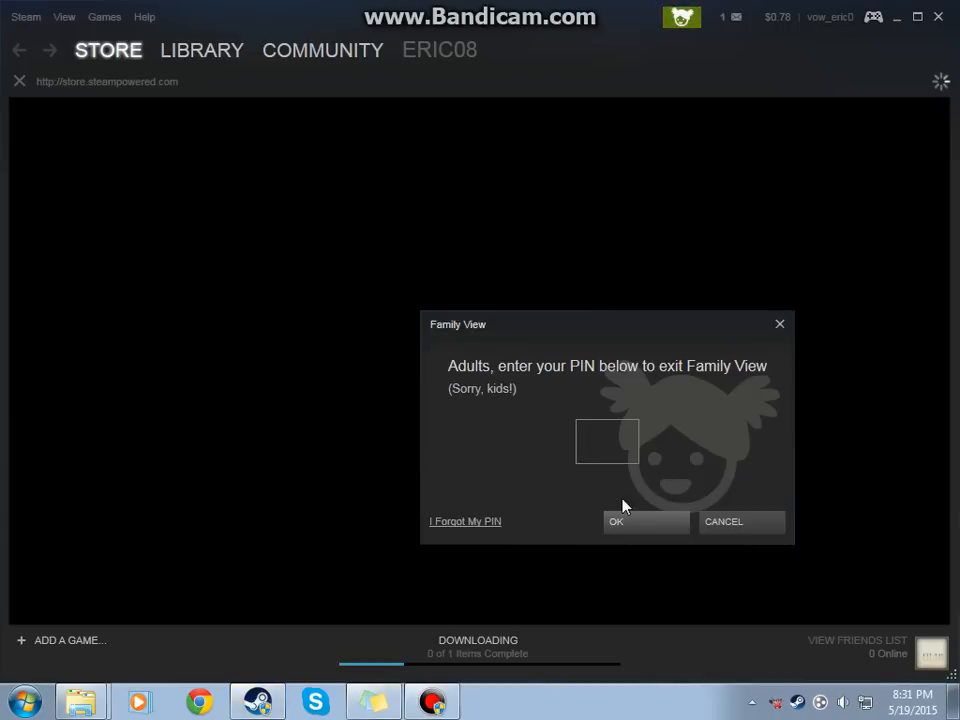
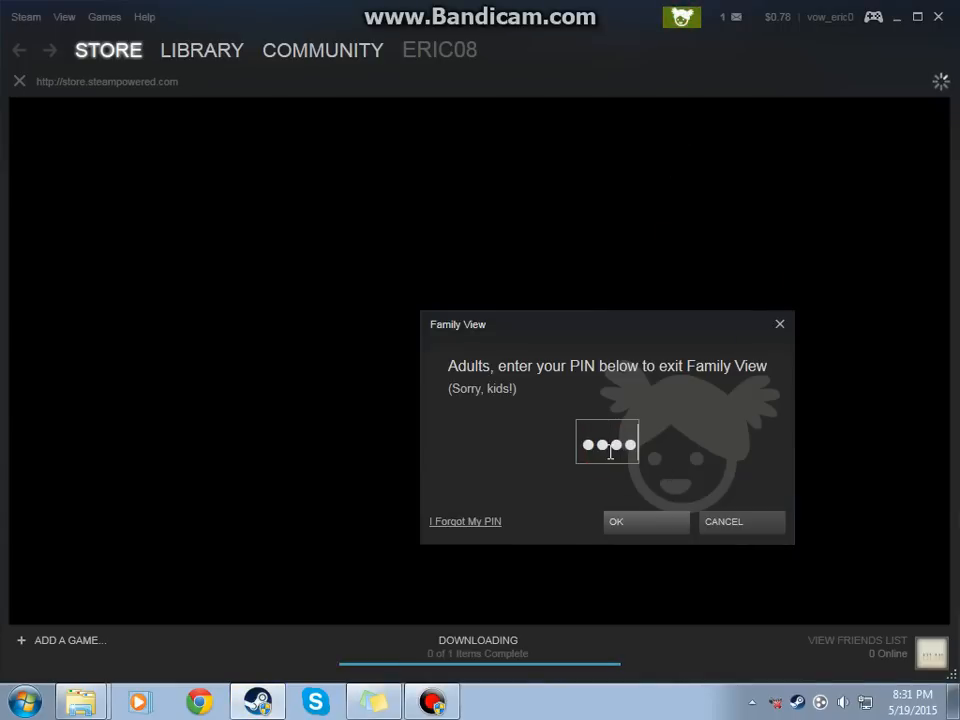
{"action": "left_click", "coordinate": [616, 521]}
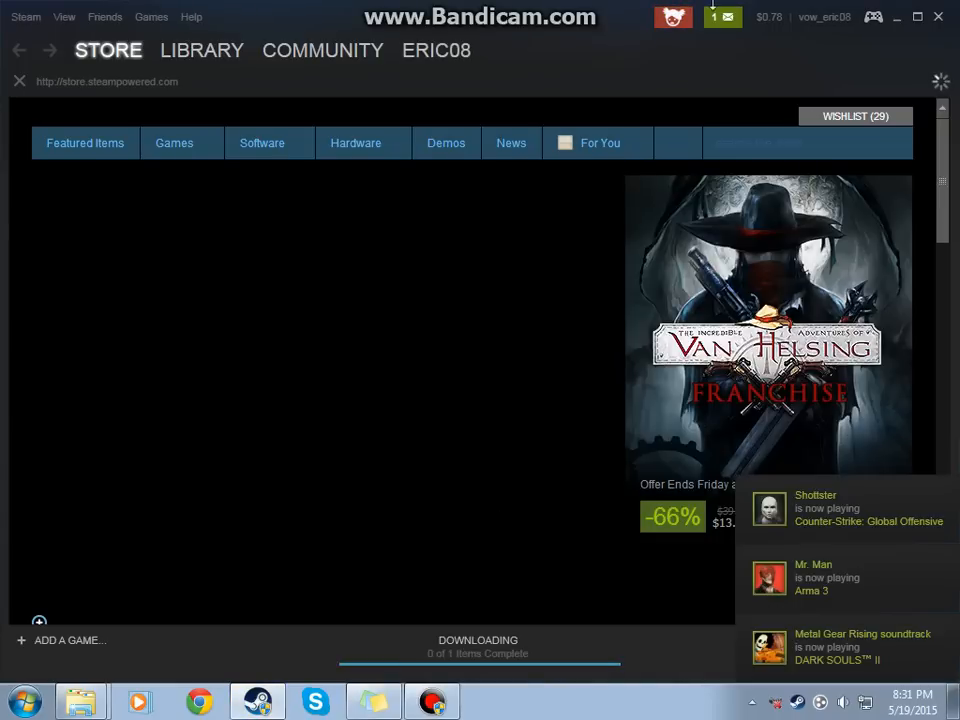
{"action": "left_click", "coordinate": [723, 17]}
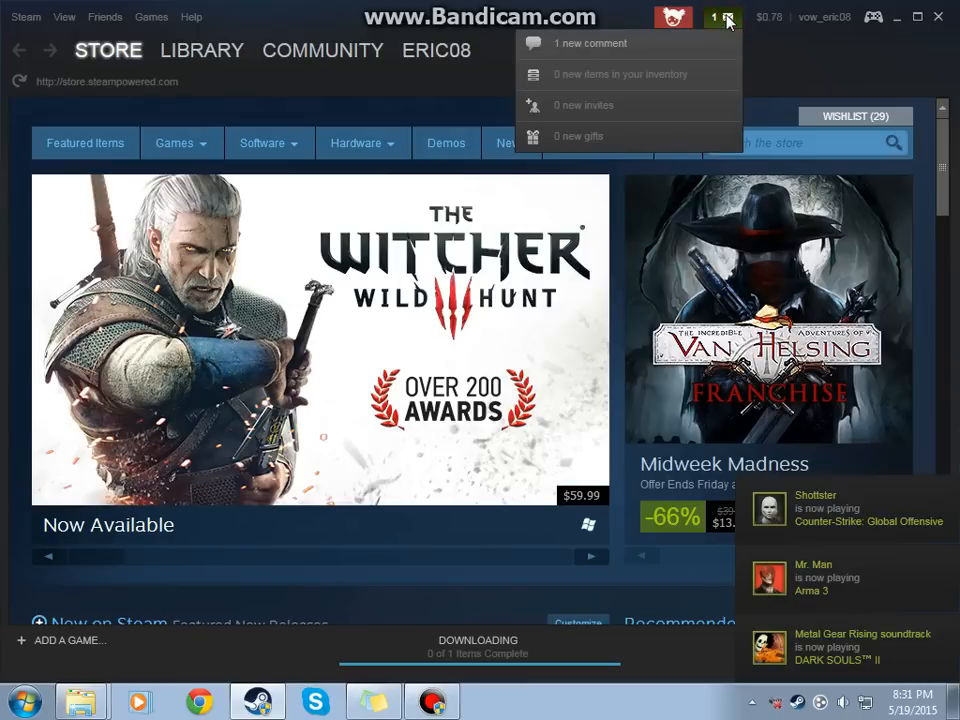
Select Arma 3 in the Steam library and start the game.
{"action": "left_click", "coordinate": [202, 50]}
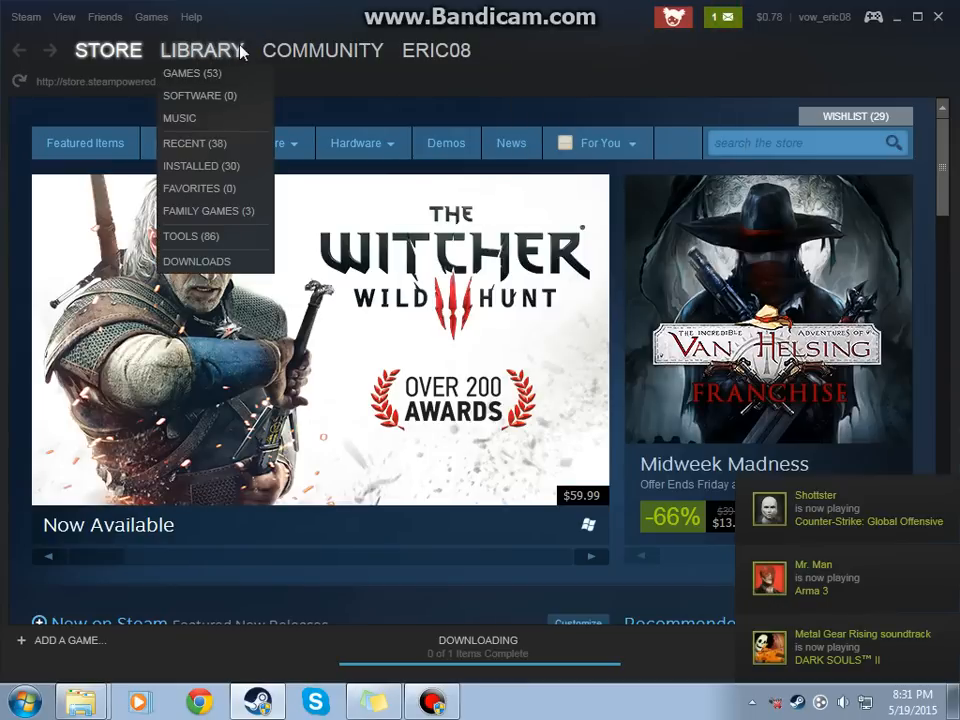
{"action": "mouse_move", "coordinate": [368, 187]}
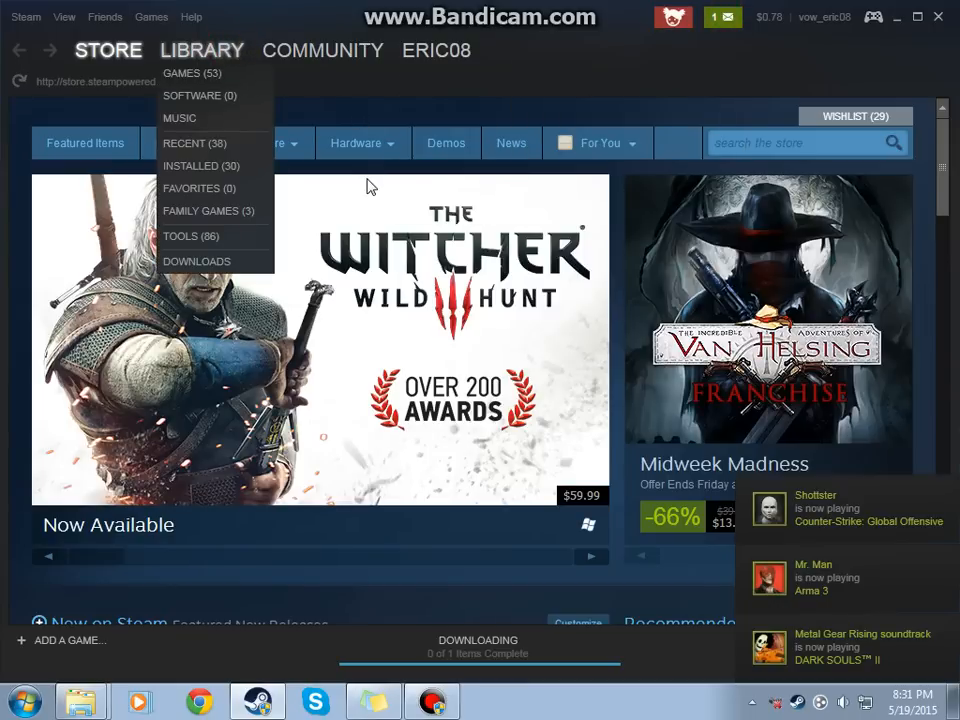
{"action": "left_click", "coordinate": [201, 50]}
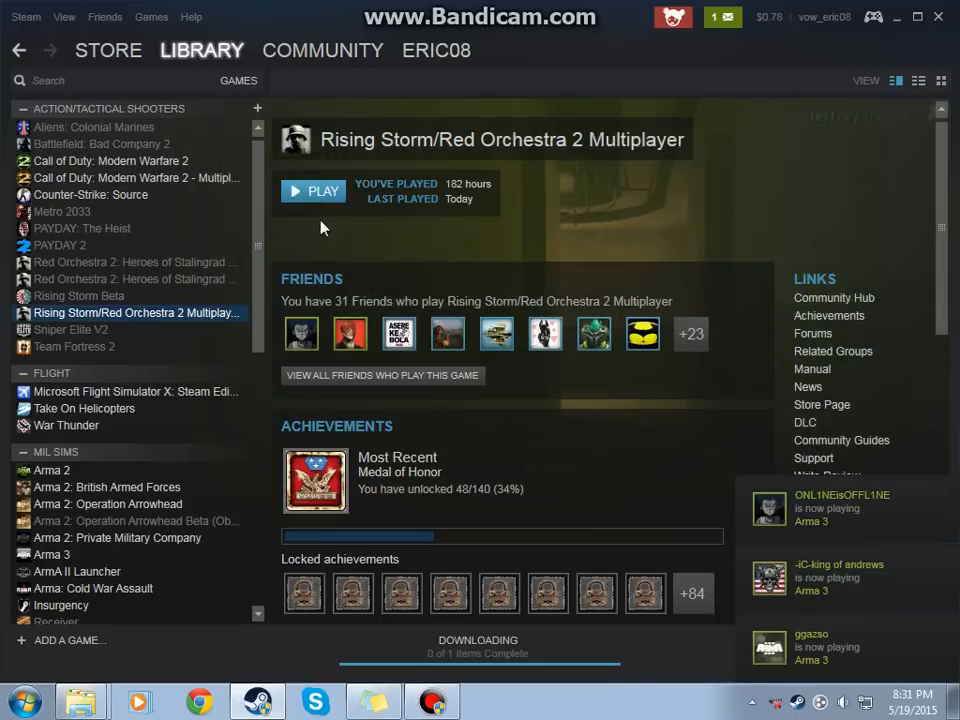
{"action": "scroll", "scroll_direction": "down", "scroll_amount": 3}
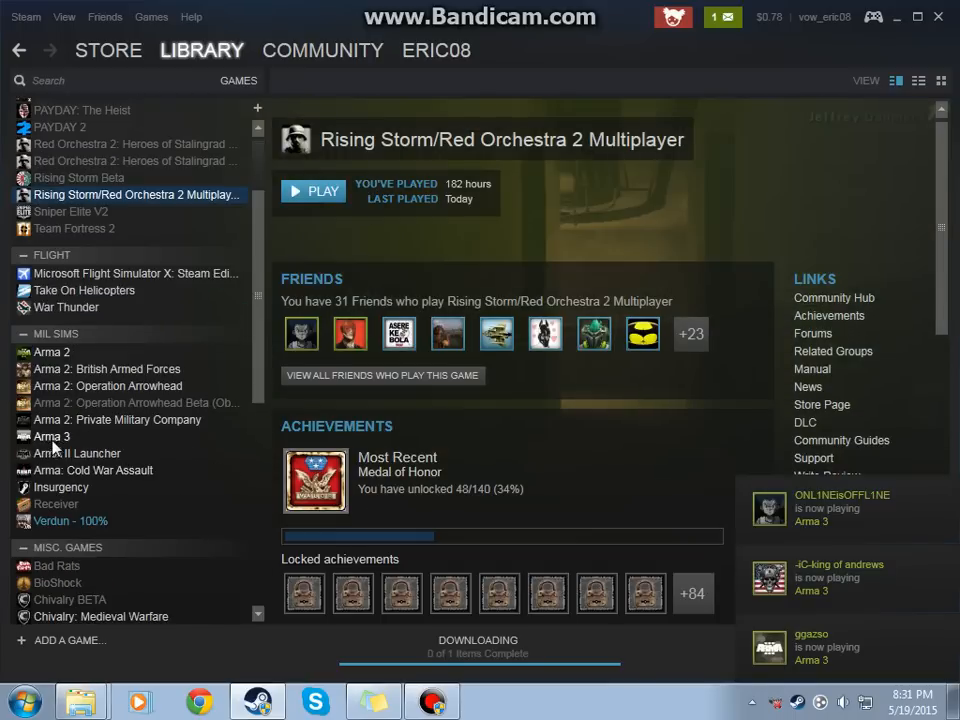
{"action": "left_click", "coordinate": [52, 437]}
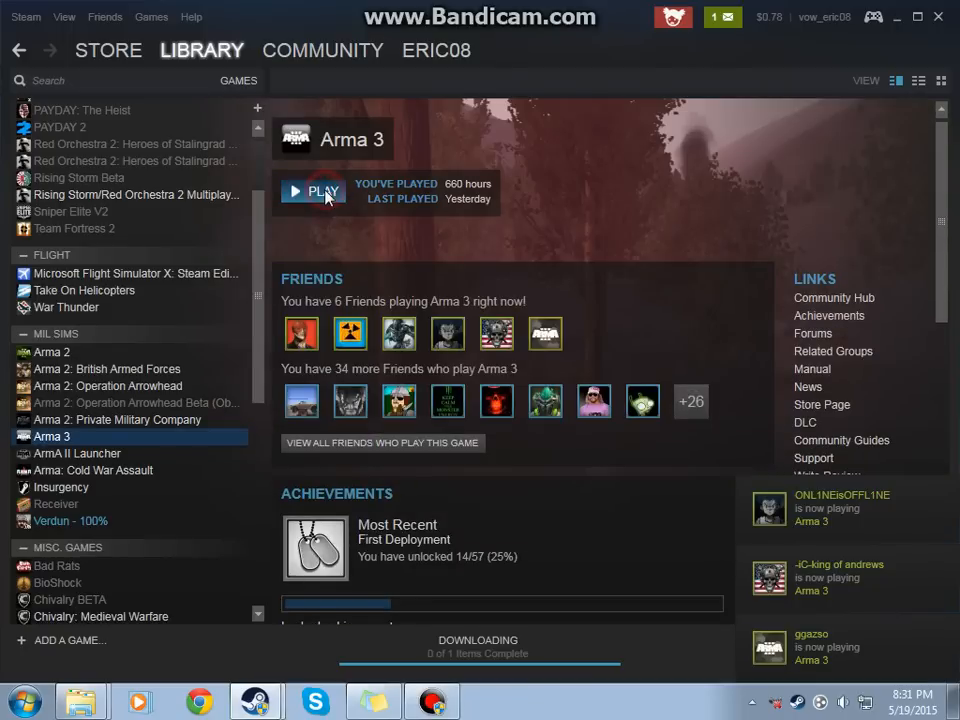
{"action": "left_click", "coordinate": [313, 191]}
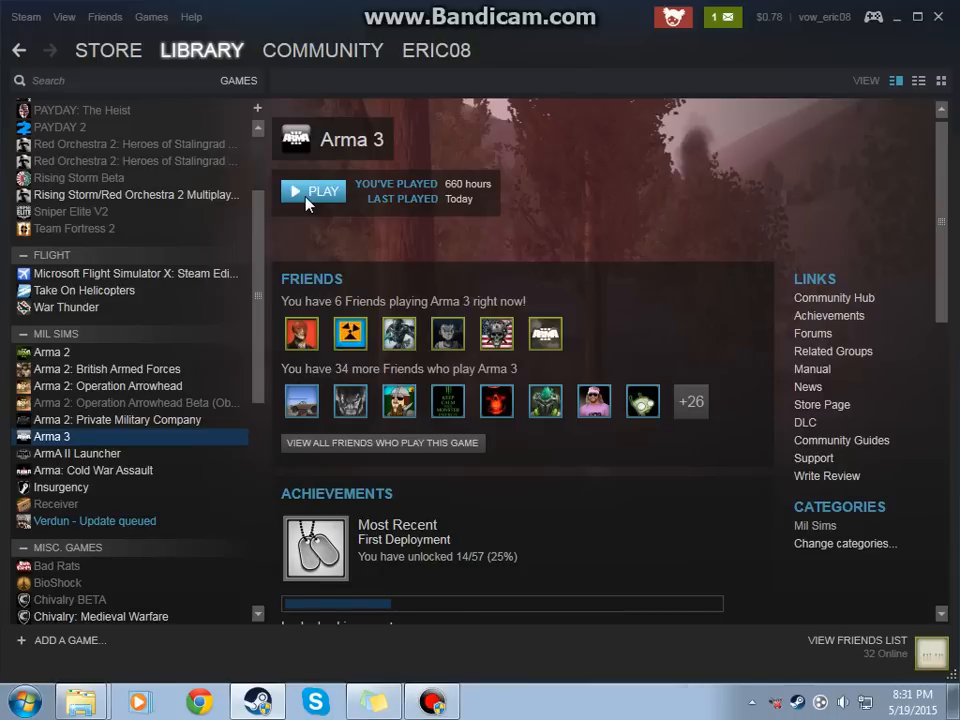
{"action": "left_click", "coordinate": [313, 191]}
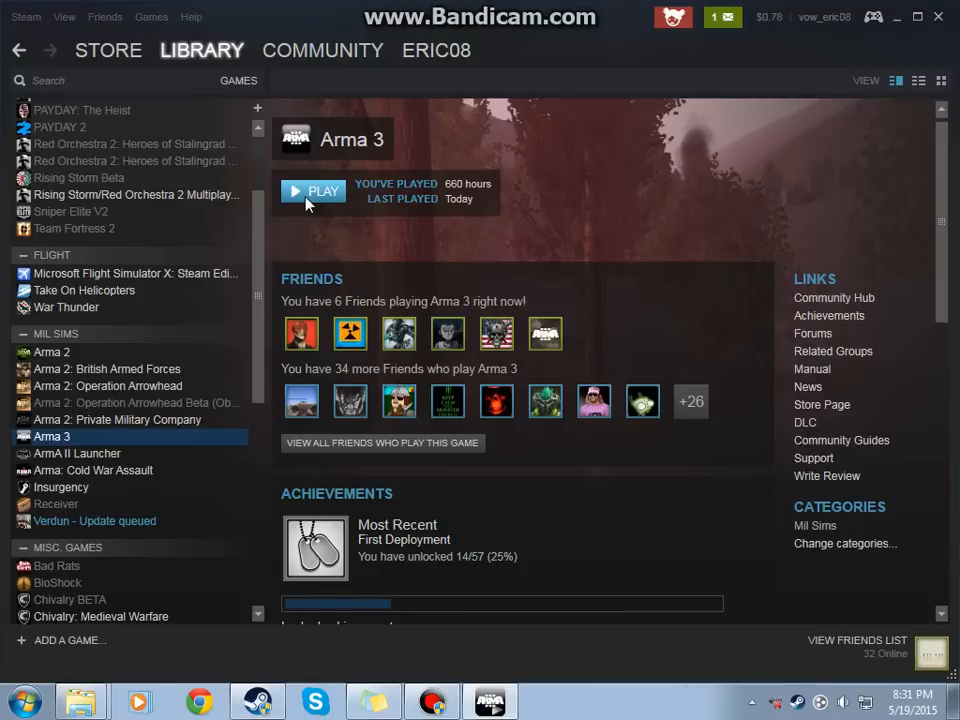
{"action": "left_click", "coordinate": [313, 191]}
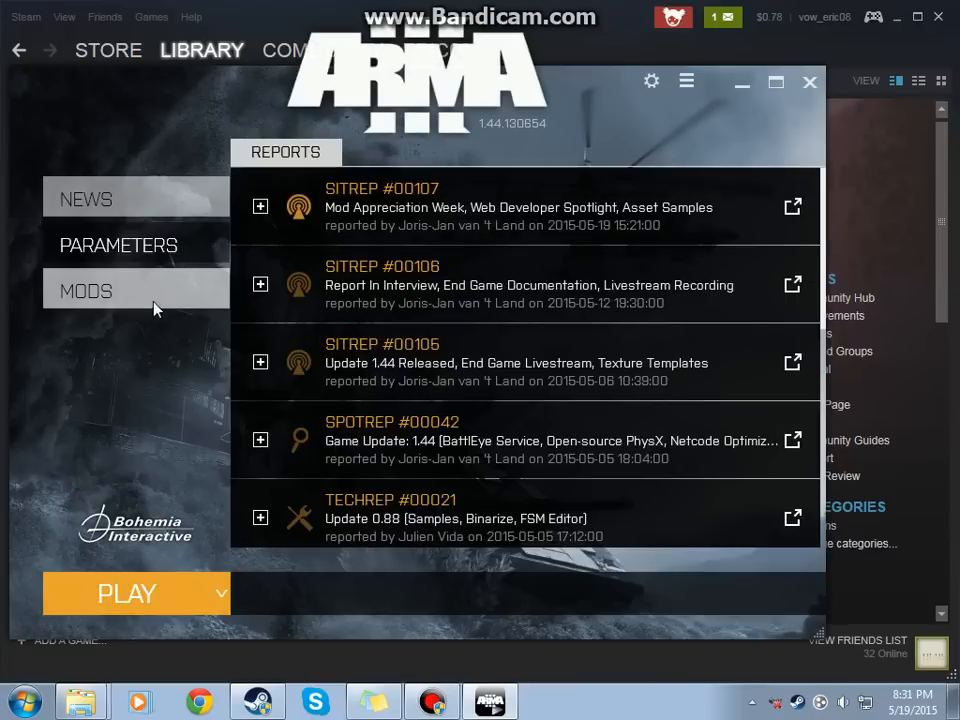
Show the Arma 3 Launcher mods list under the SSD Server preset.
{"action": "left_click", "coordinate": [86, 290]}
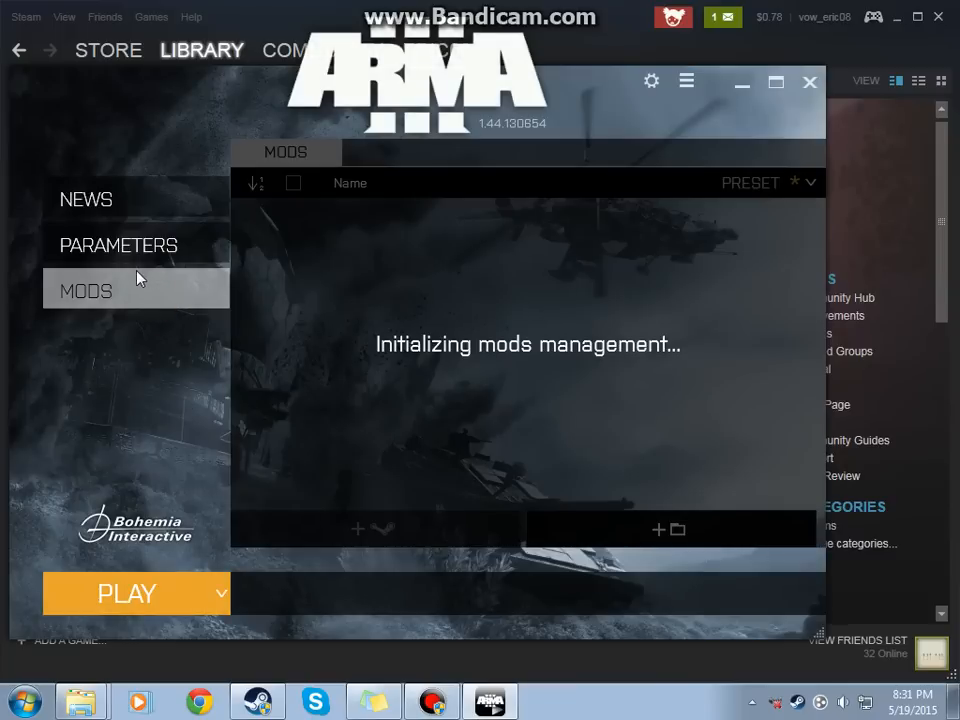
{"action": "mouse_move", "coordinate": [220, 403]}
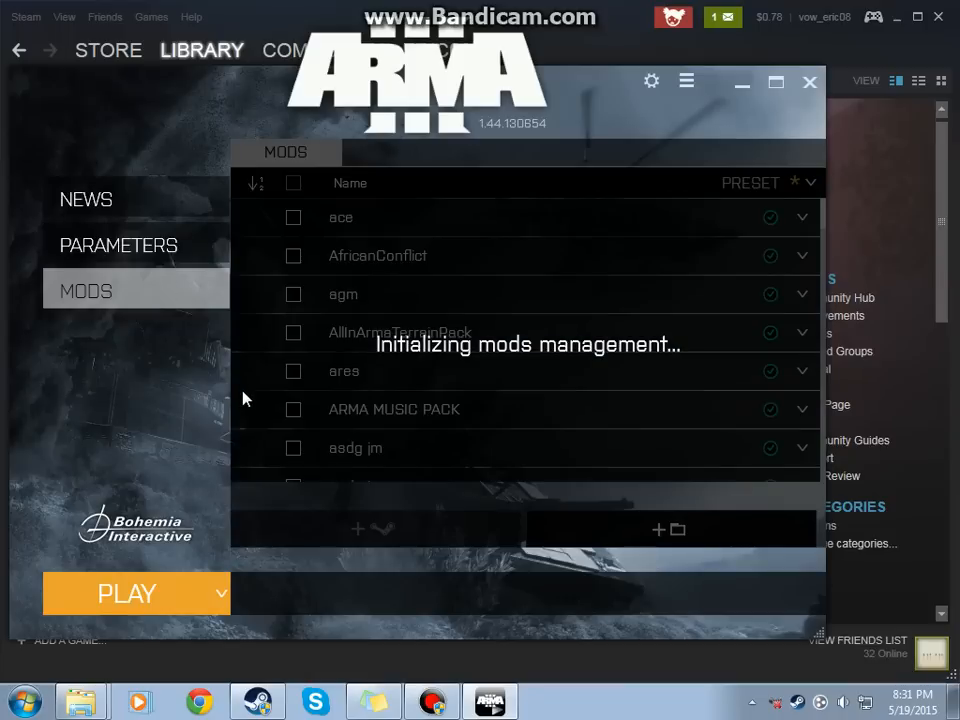
{"action": "mouse_move", "coordinate": [305, 431]}
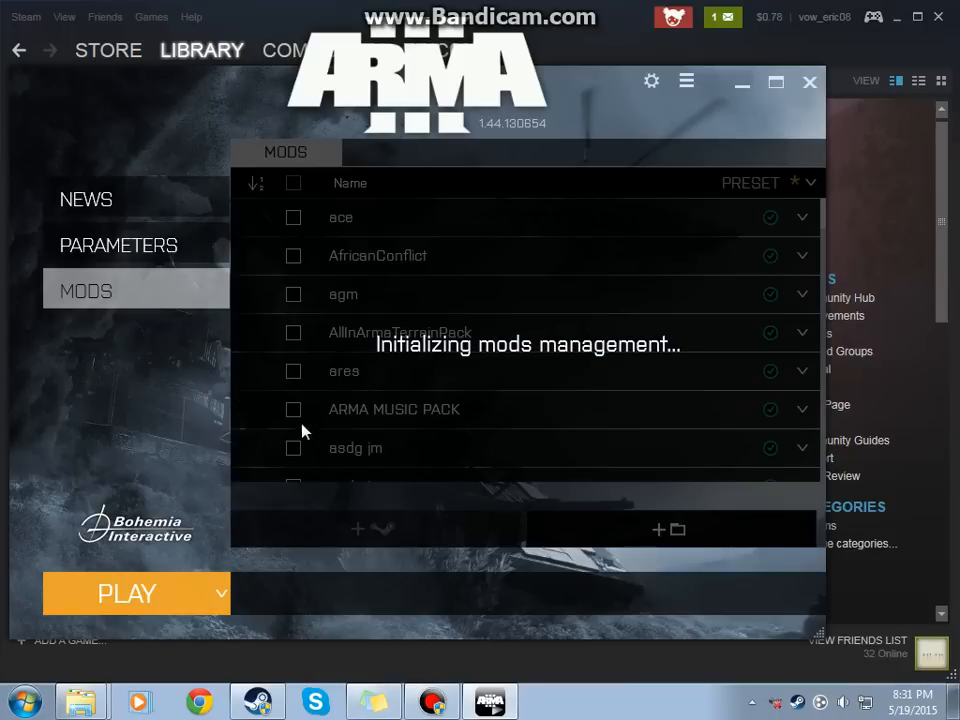
{"action": "mouse_move", "coordinate": [390, 310]}
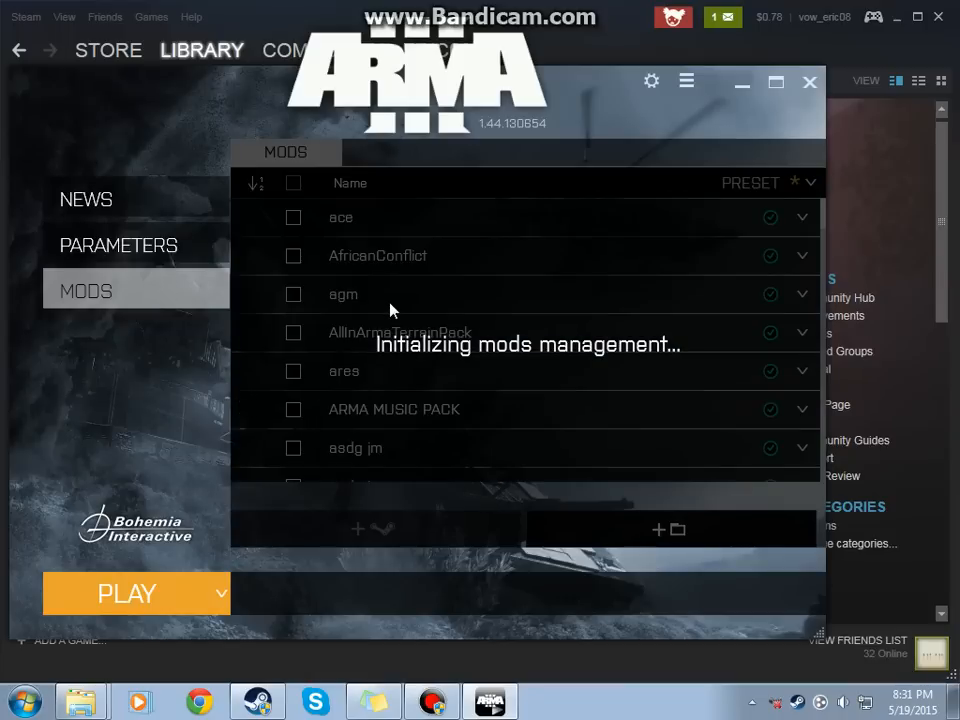
{"action": "mouse_move", "coordinate": [167, 281]}
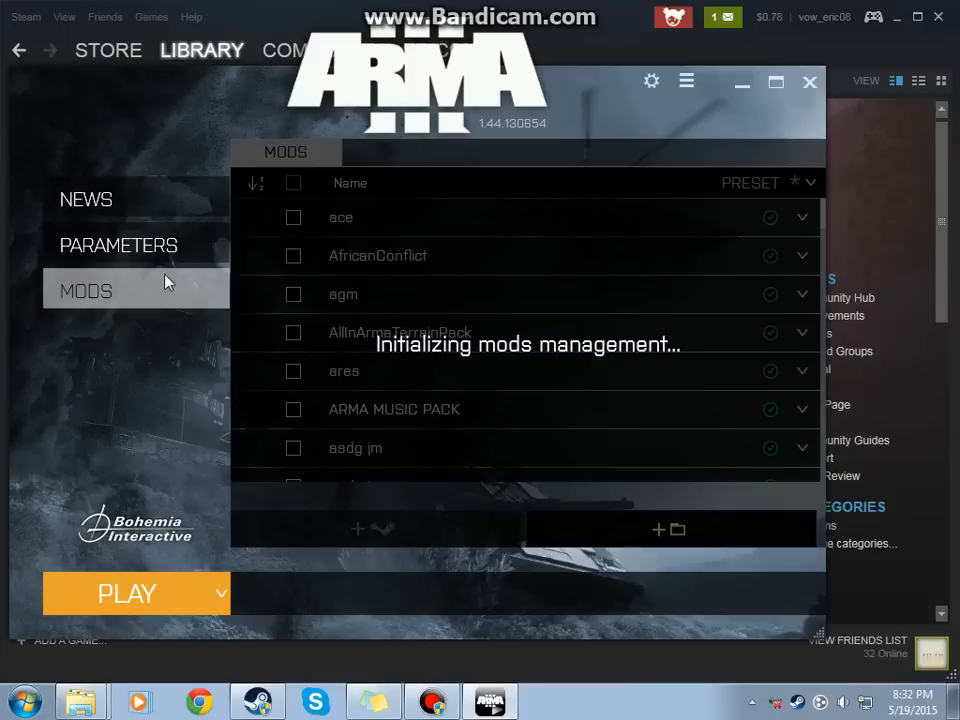
{"action": "mouse_move", "coordinate": [720, 590]}
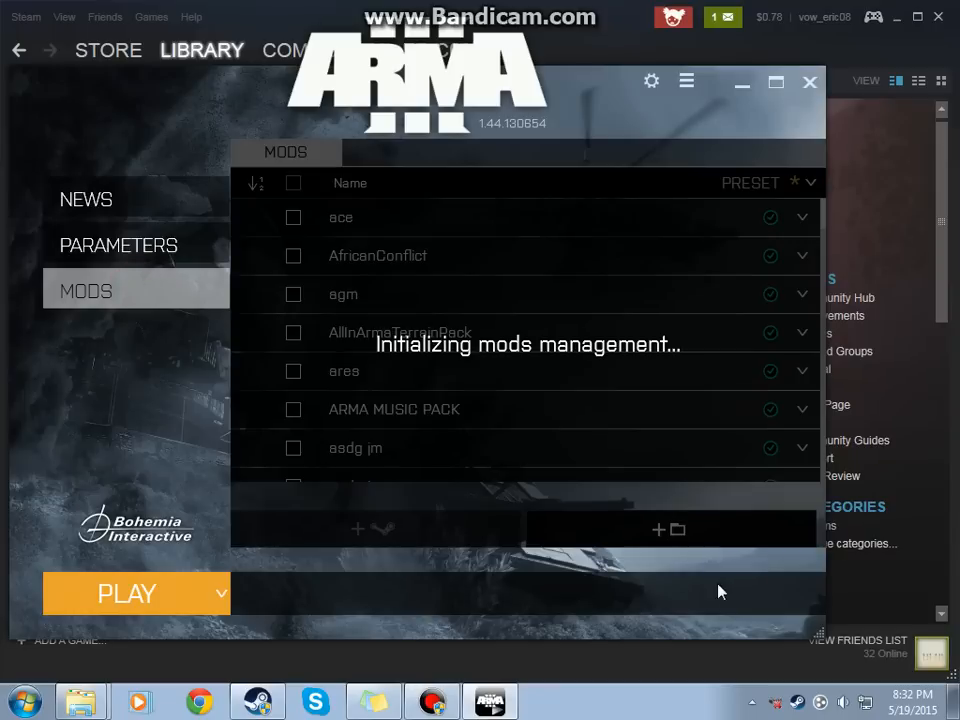
{"action": "mouse_move", "coordinate": [651, 539]}
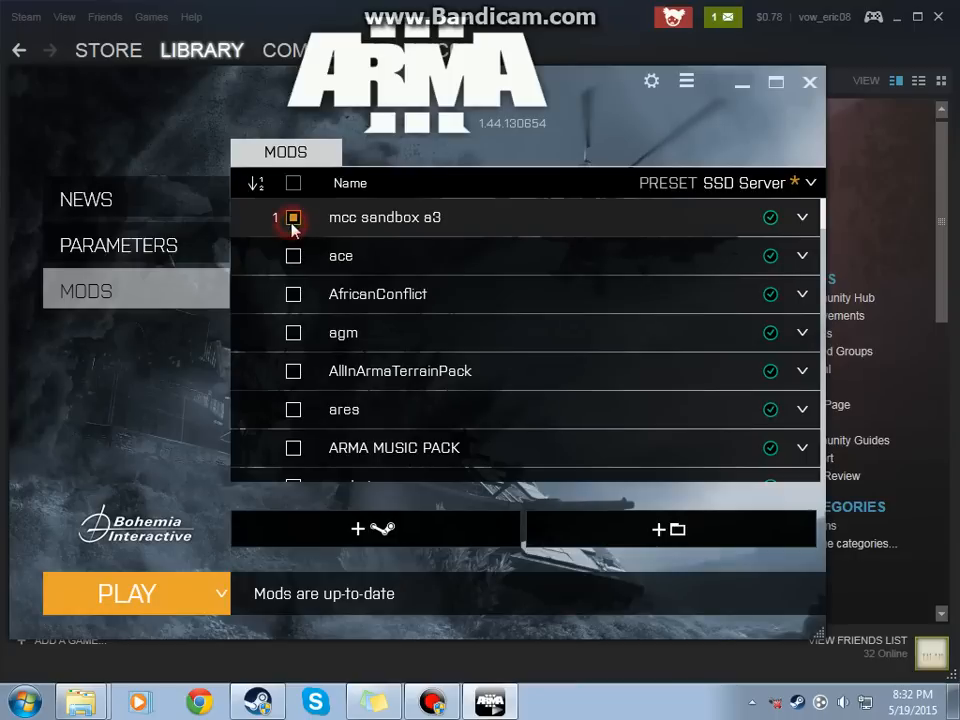
{"action": "scroll", "scroll_direction": "down", "scroll_amount": 3}
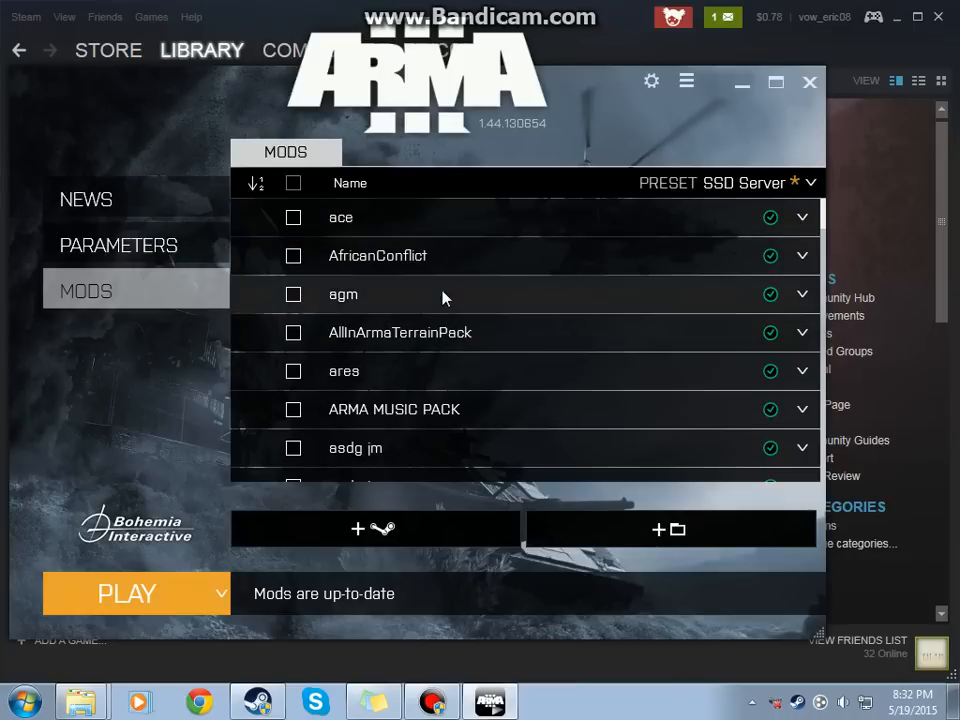
{"action": "mouse_move", "coordinate": [650, 533]}
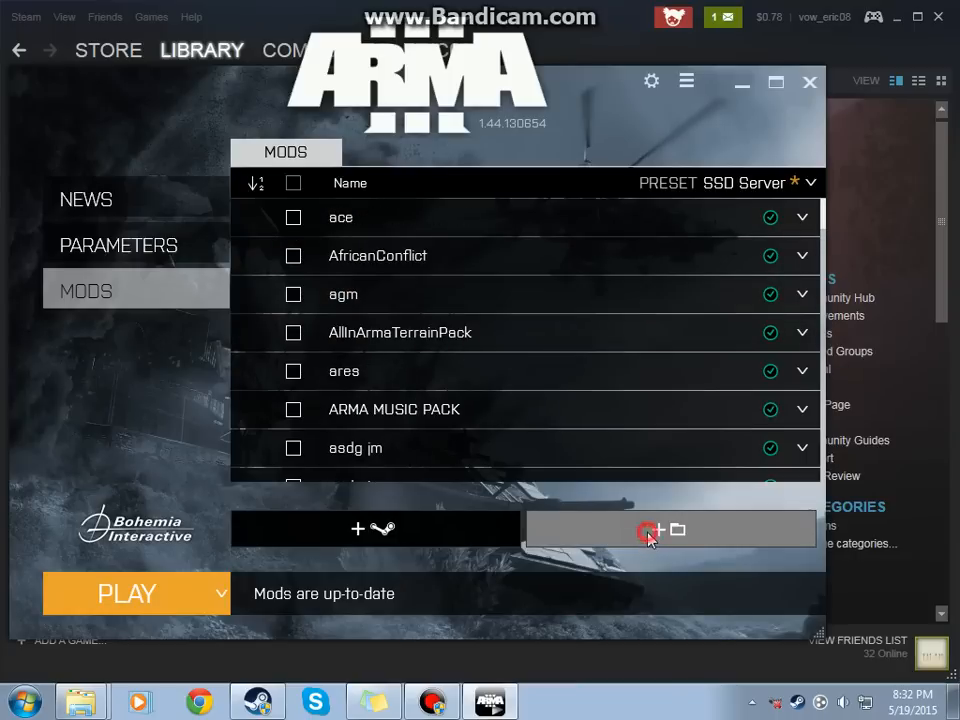
Start adding a local mod and browse to C:\Program Files (x86)\Steam.
{"action": "left_click", "coordinate": [670, 529]}
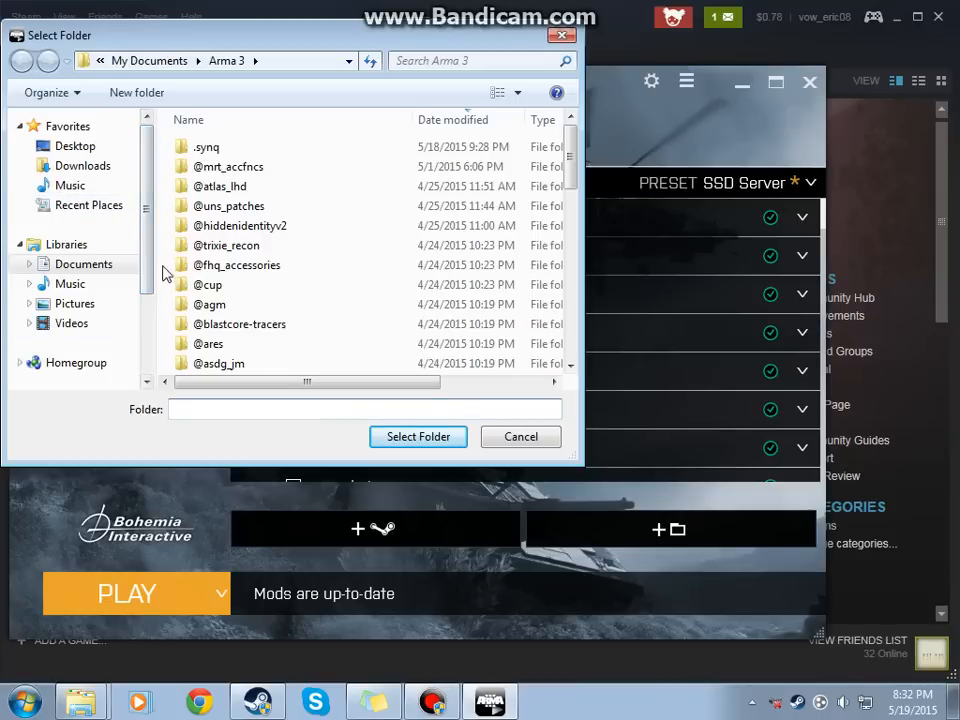
{"action": "scroll", "scroll_direction": "down", "scroll_amount": 3}
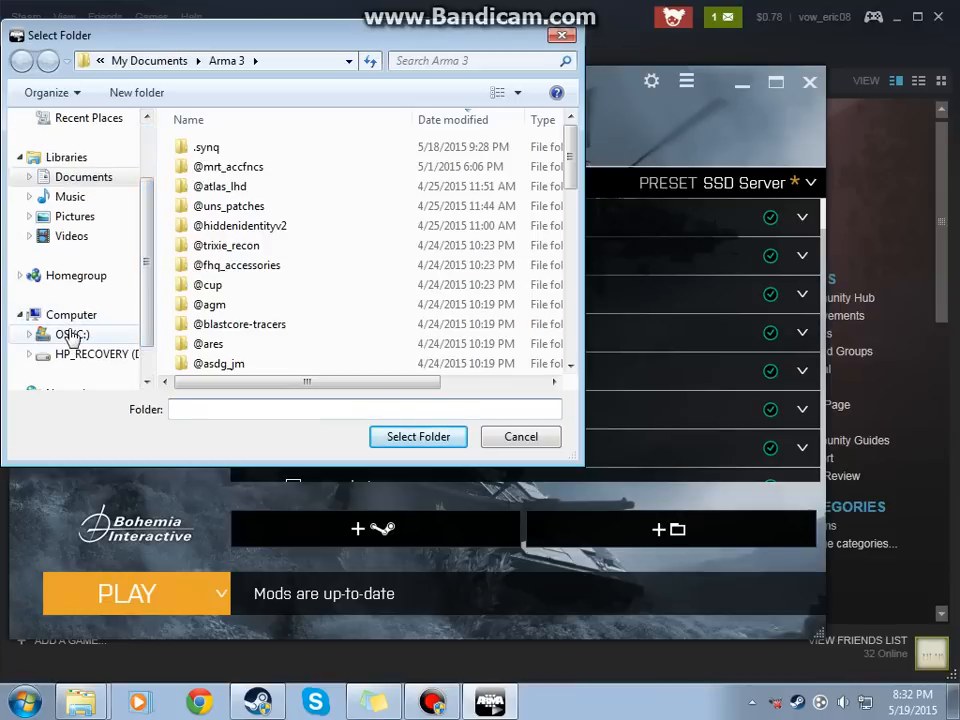
{"action": "left_click", "coordinate": [72, 334]}
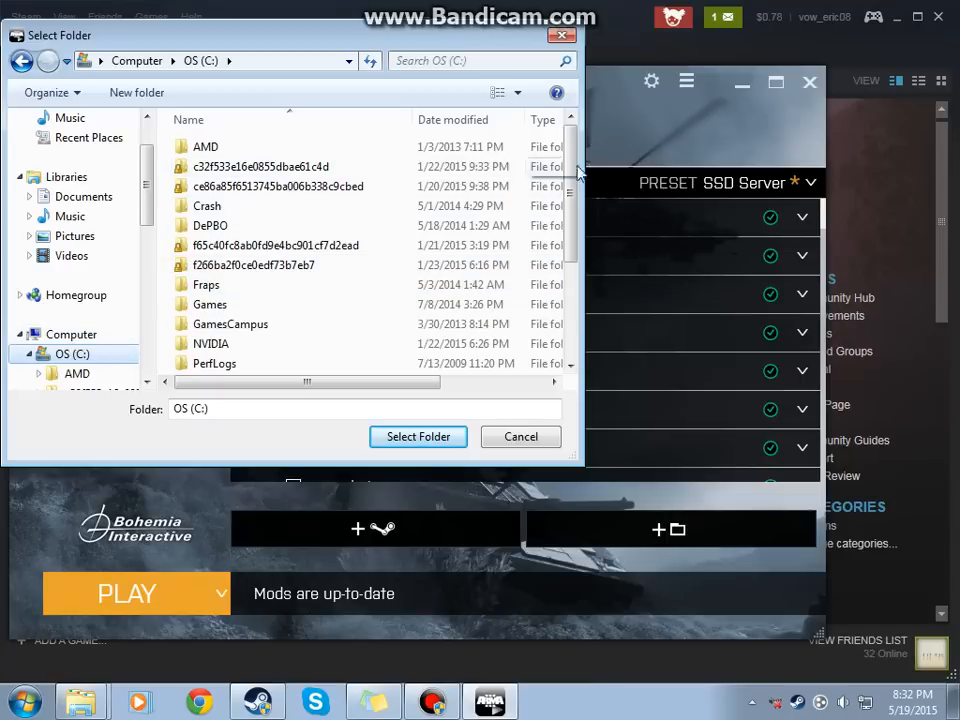
{"action": "scroll", "scroll_direction": "down", "scroll_amount": 3}
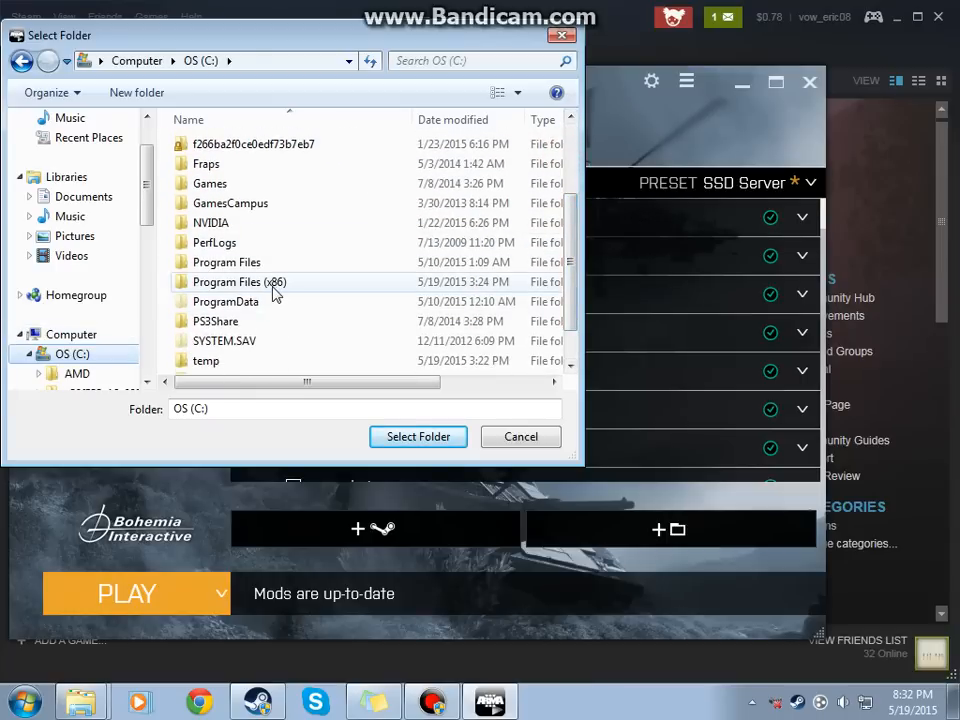
{"action": "double_click", "coordinate": [239, 281]}
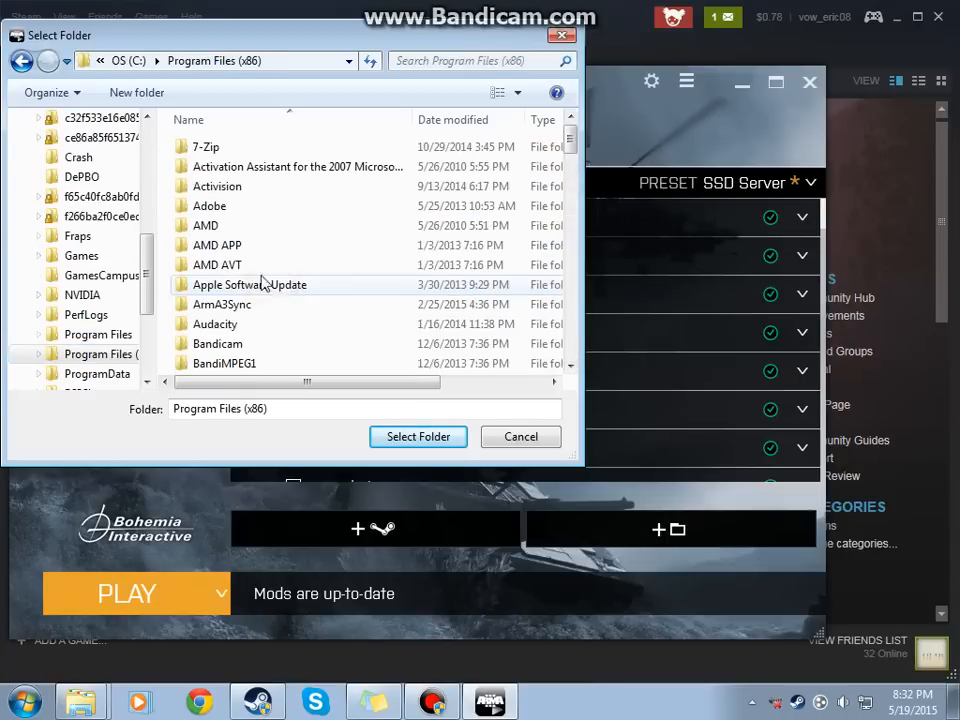
{"action": "mouse_move", "coordinate": [240, 195]}
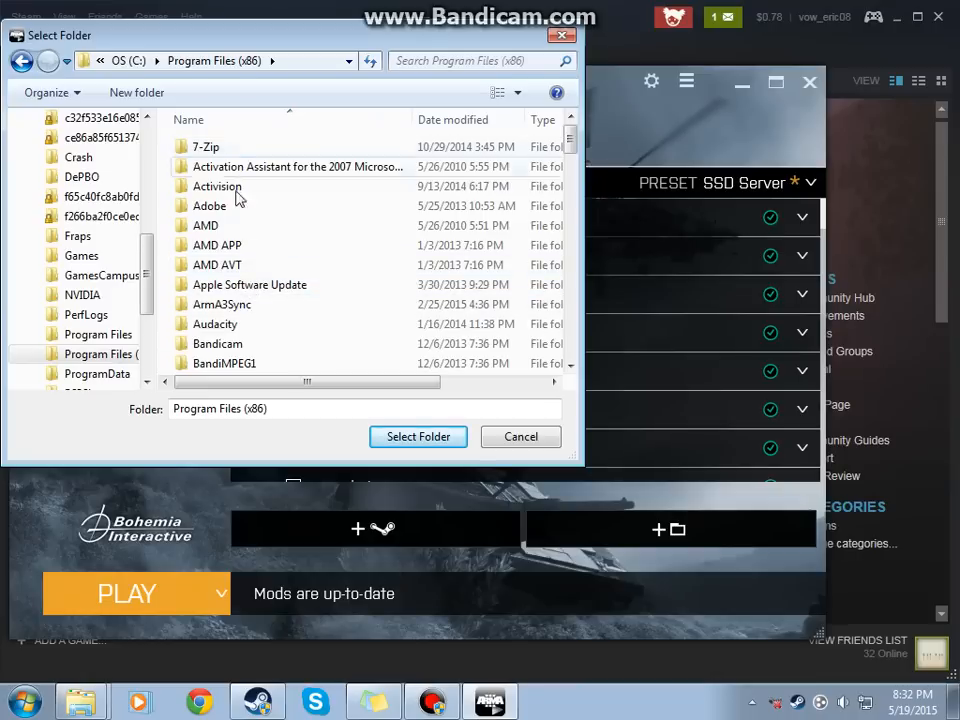
{"action": "scroll", "scroll_direction": "down", "scroll_amount": 3}
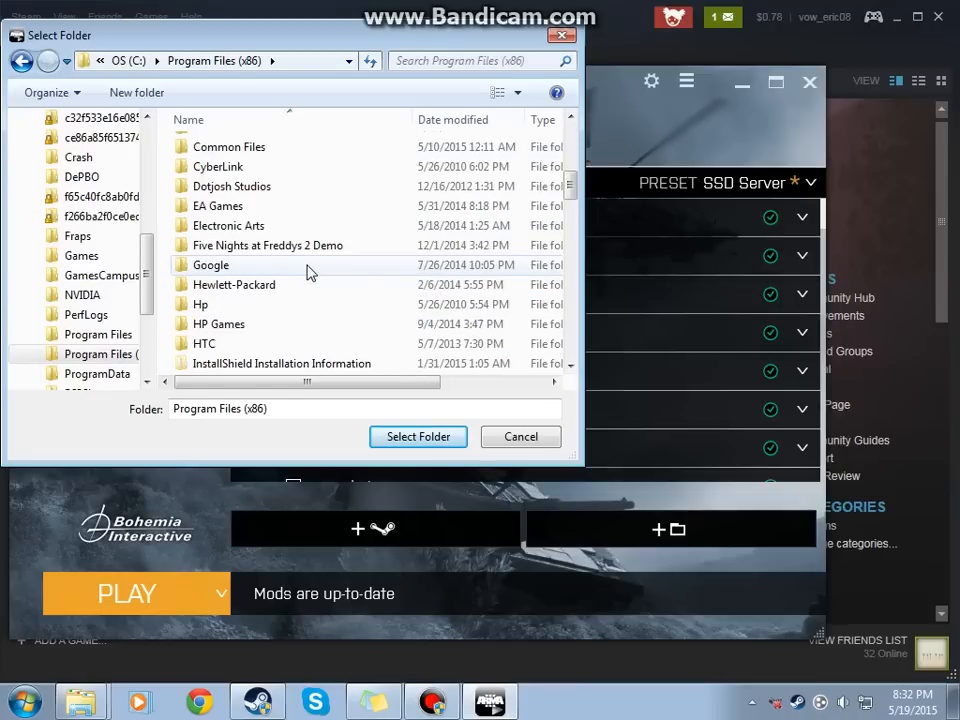
{"action": "scroll", "scroll_direction": "up", "scroll_amount": 3}
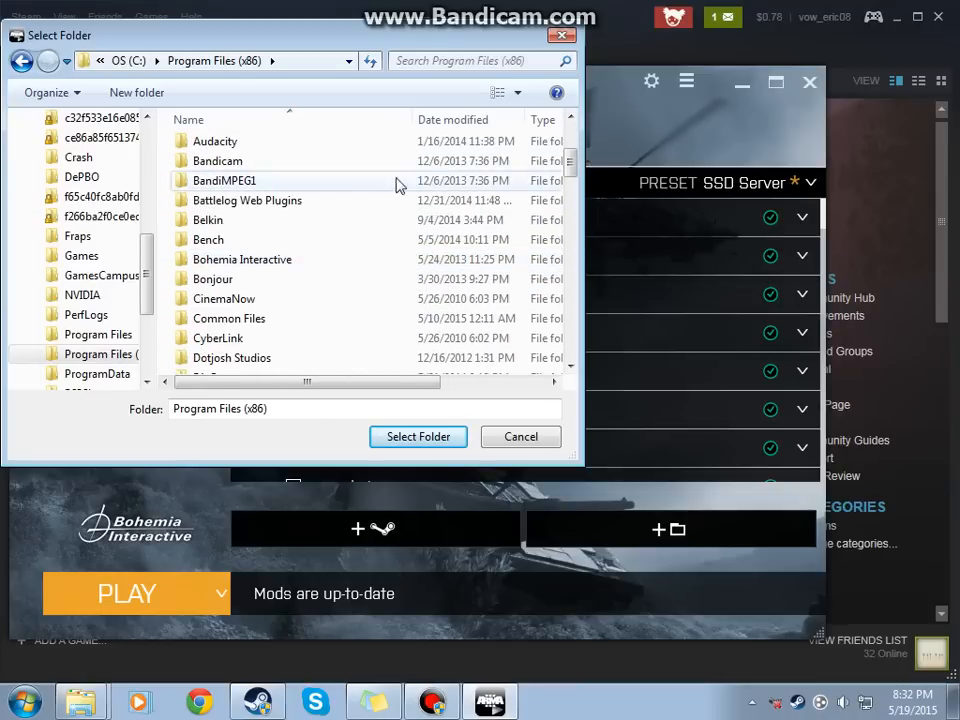
{"action": "scroll", "scroll_direction": "down", "scroll_amount": 3}
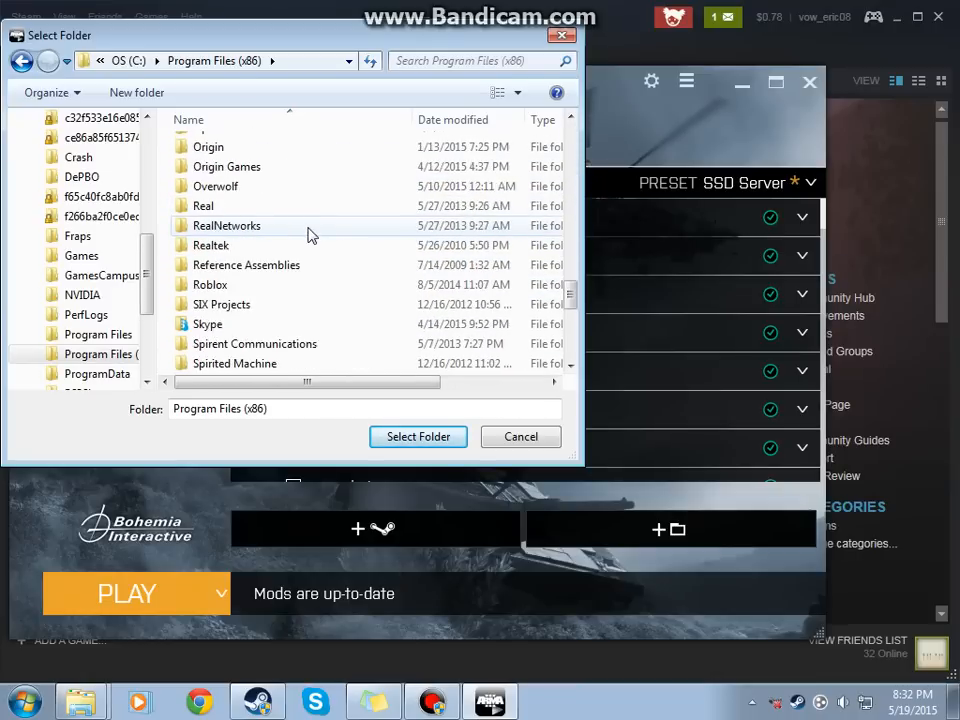
{"action": "scroll", "scroll_direction": "down", "scroll_amount": 3}
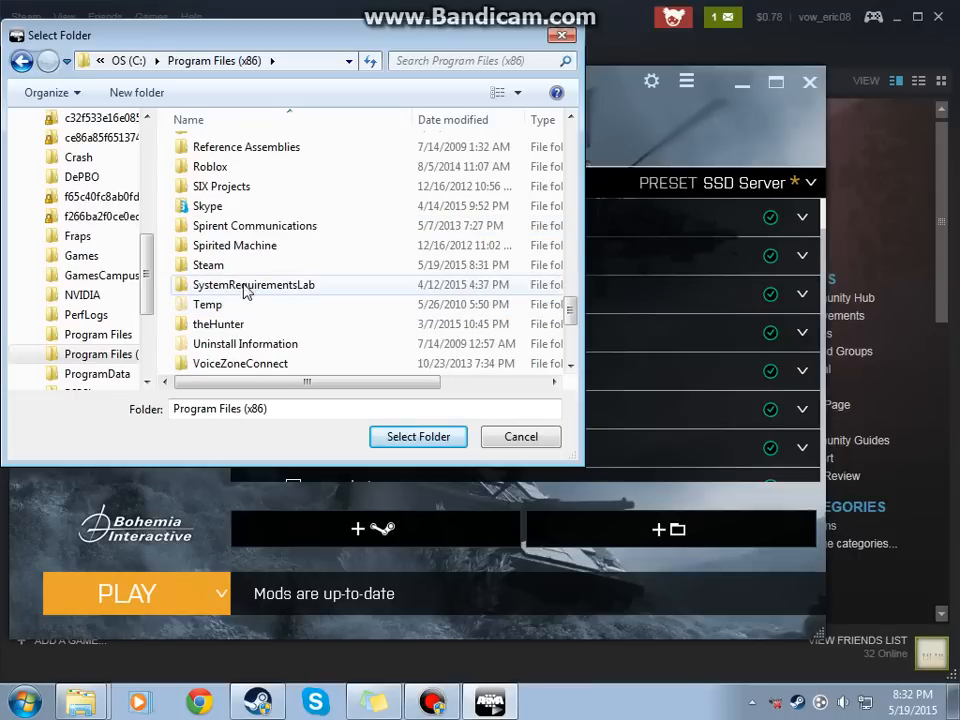
{"action": "double_click", "coordinate": [208, 264]}
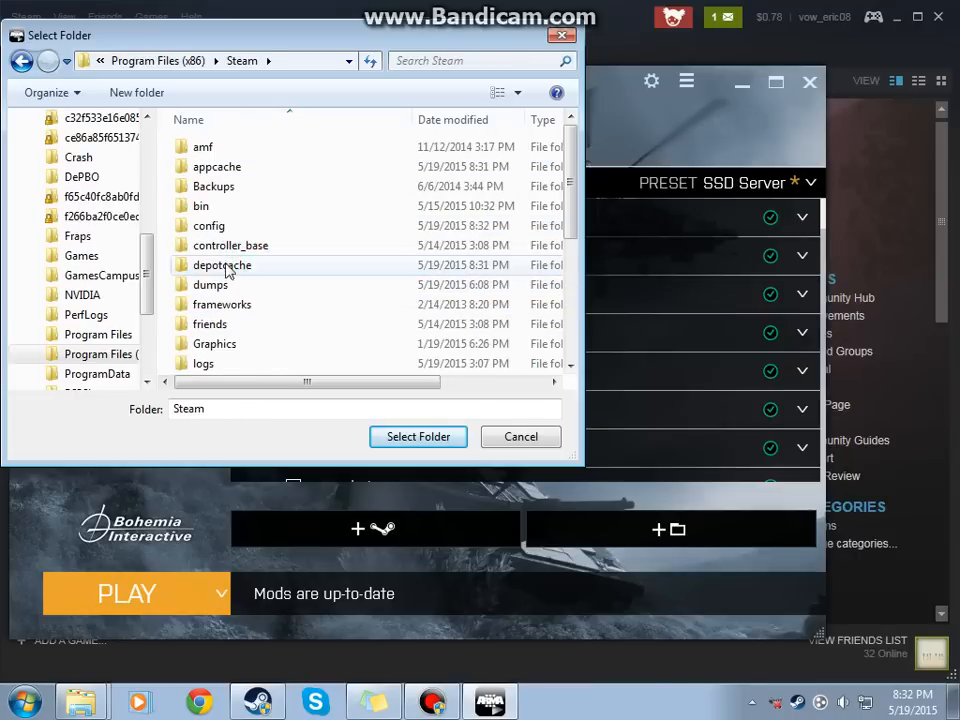
{"action": "scroll", "scroll_direction": "down", "scroll_amount": 3}
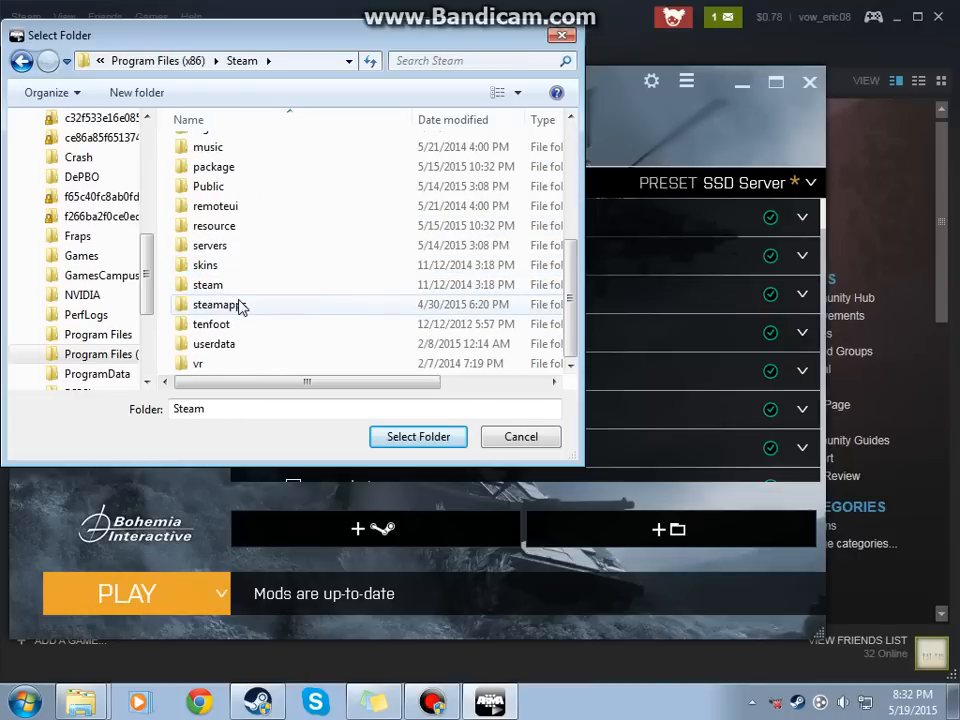
{"action": "double_click", "coordinate": [218, 304]}
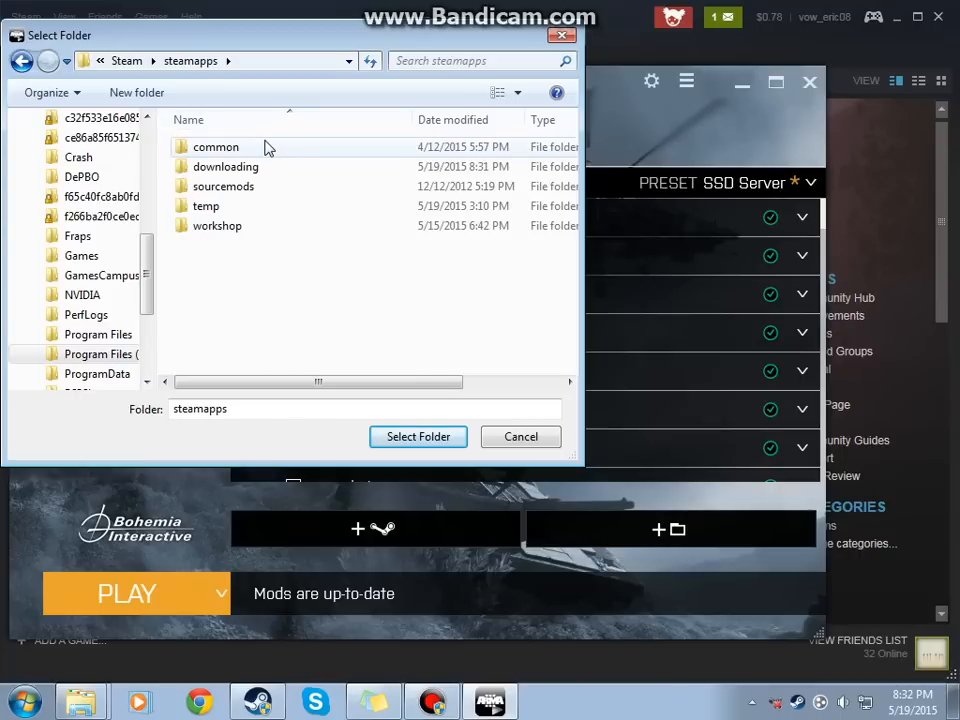
{"action": "double_click", "coordinate": [216, 147]}
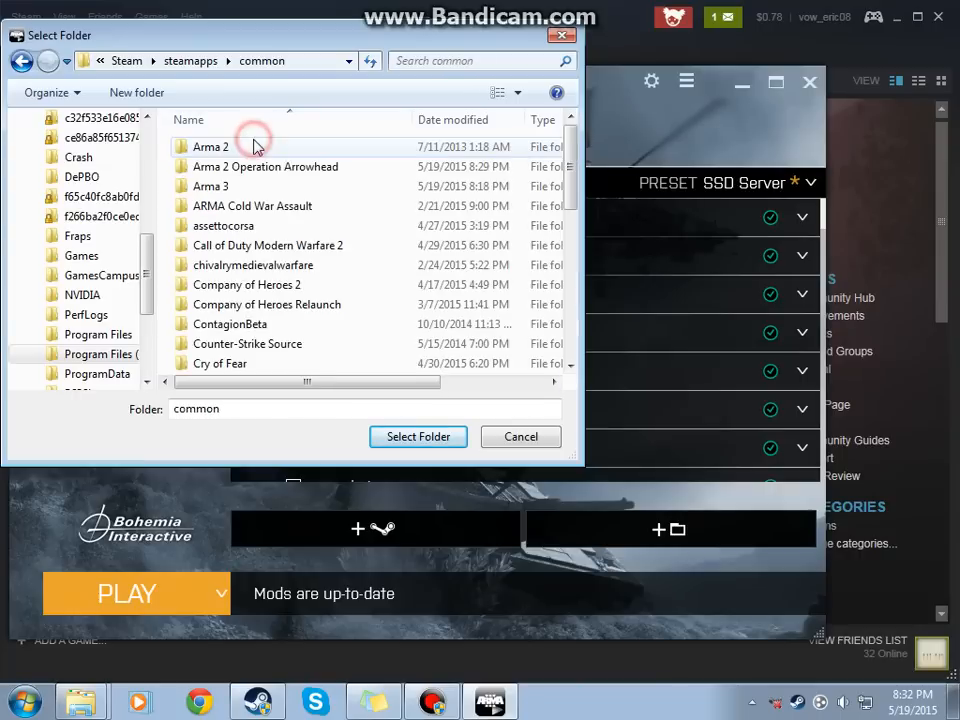
{"action": "double_click", "coordinate": [210, 186]}
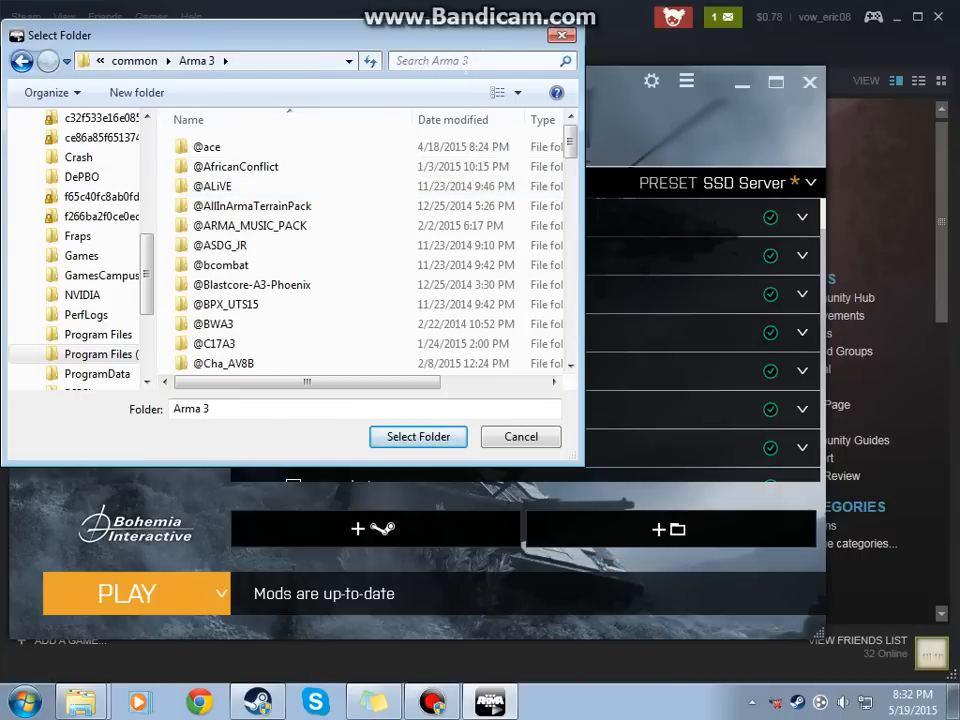
{"action": "left_click", "coordinate": [480, 61]}
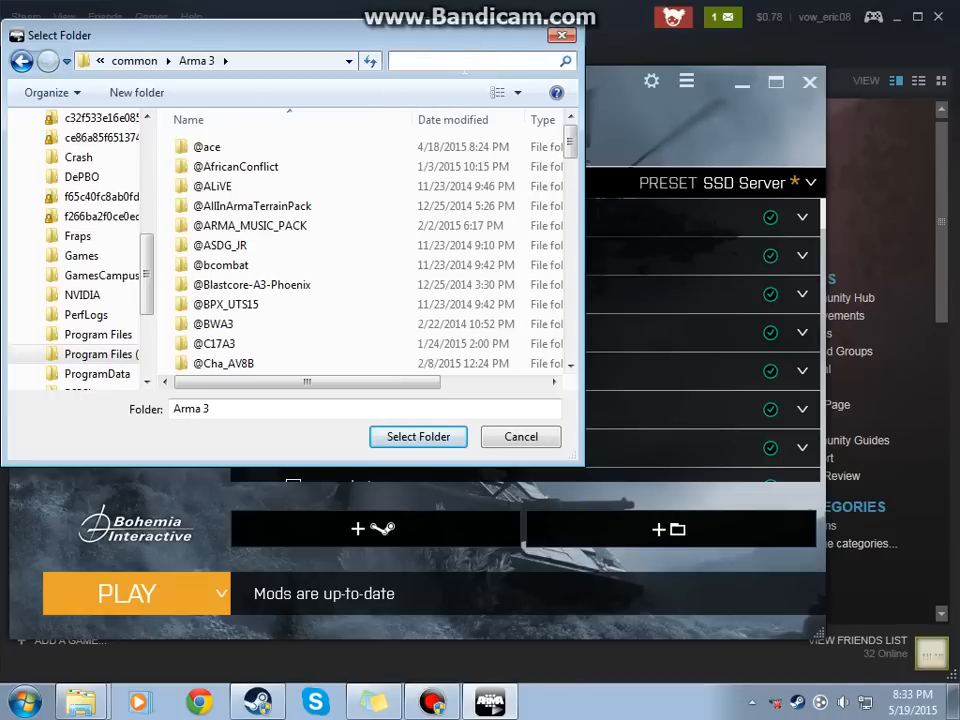
{"action": "type", "text": "xe"}
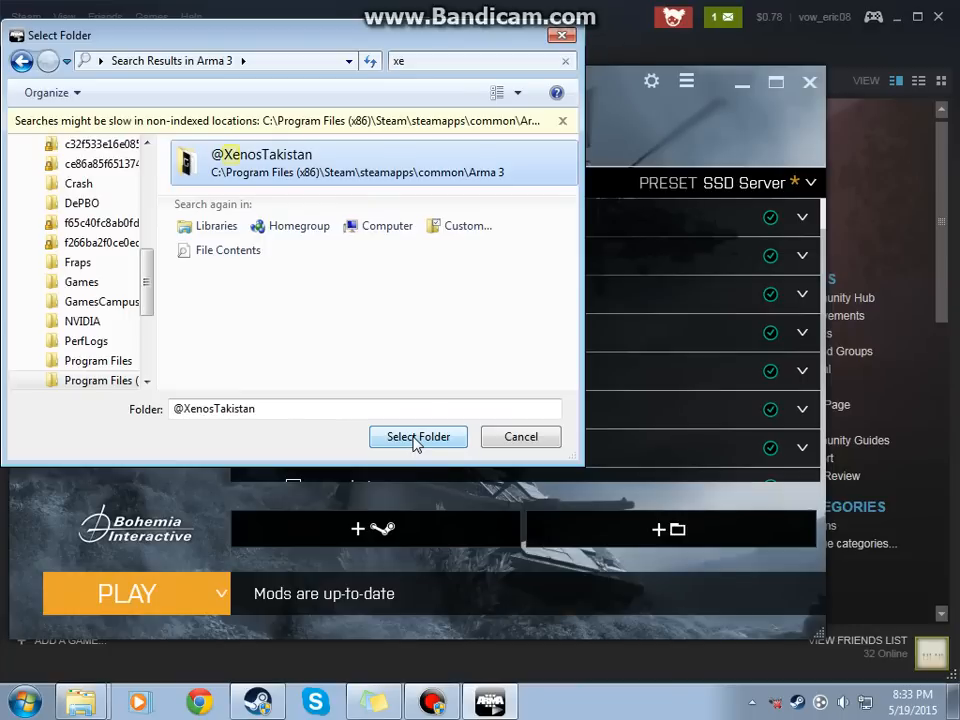
{"action": "left_click", "coordinate": [417, 437]}
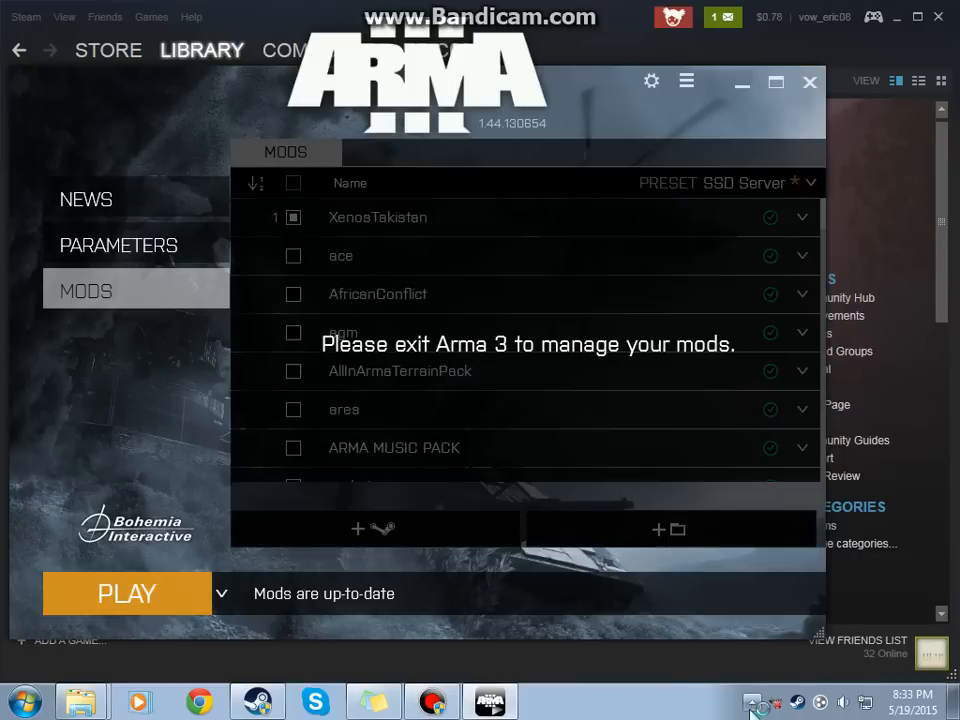
Check the background programs and bring Steam to the front while Arma 3 loads.
{"action": "left_click", "coordinate": [752, 701]}
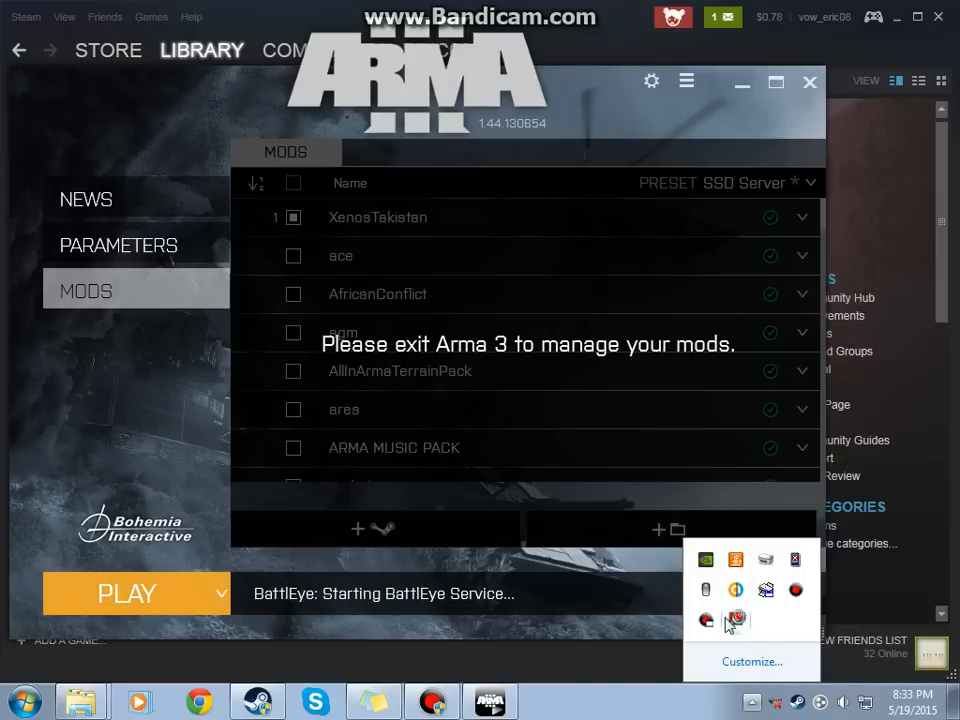
{"action": "mouse_move", "coordinate": [748, 655]}
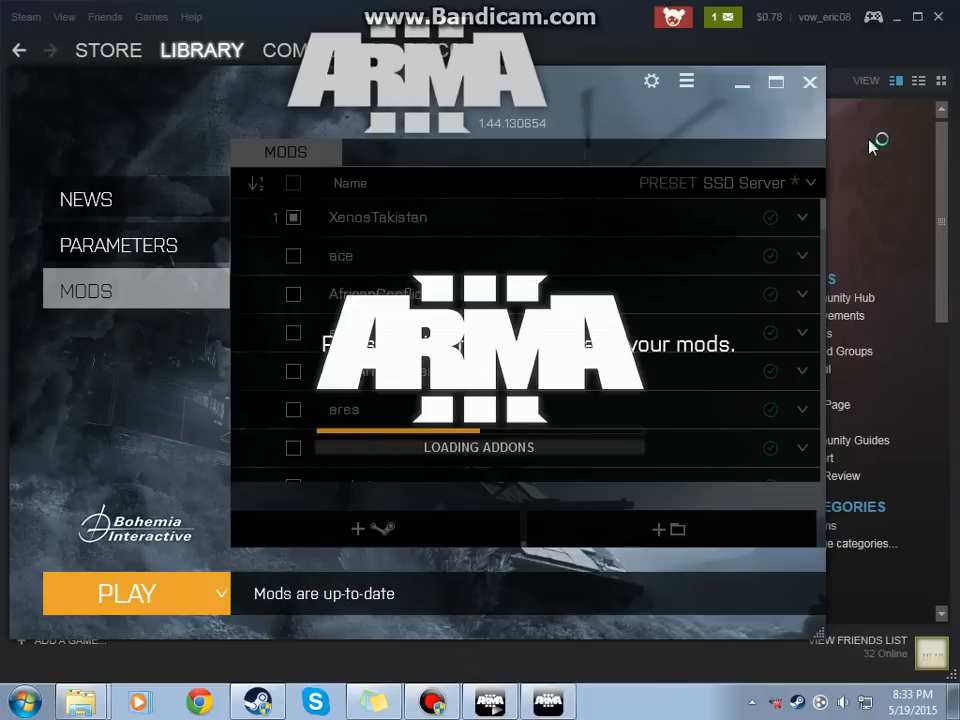
{"action": "left_click", "coordinate": [809, 82]}
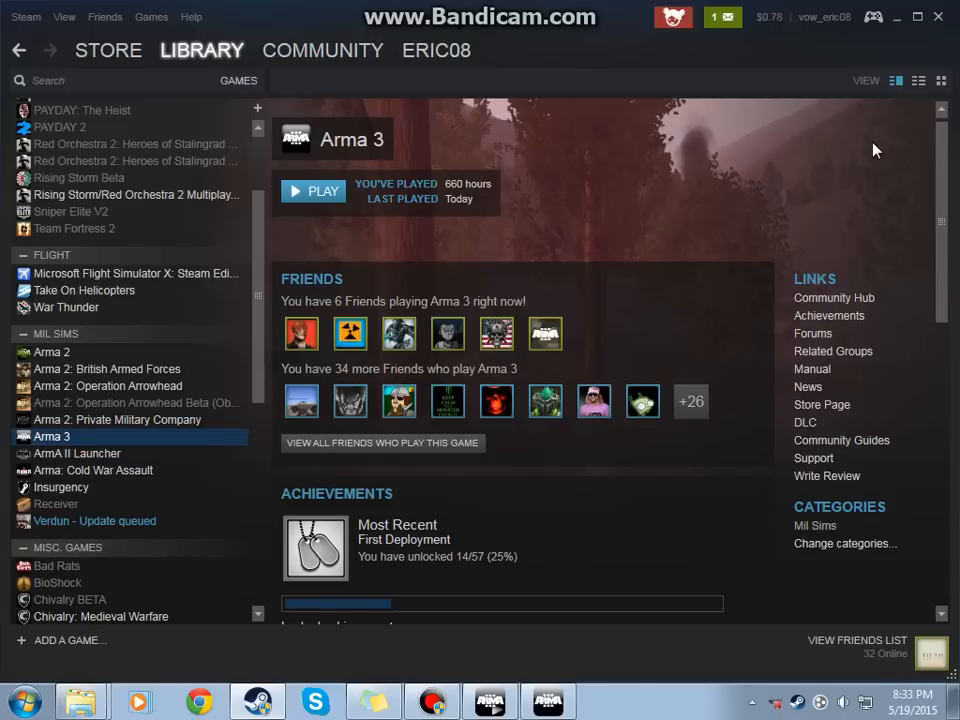
{"action": "mouse_move", "coordinate": [867, 164]}
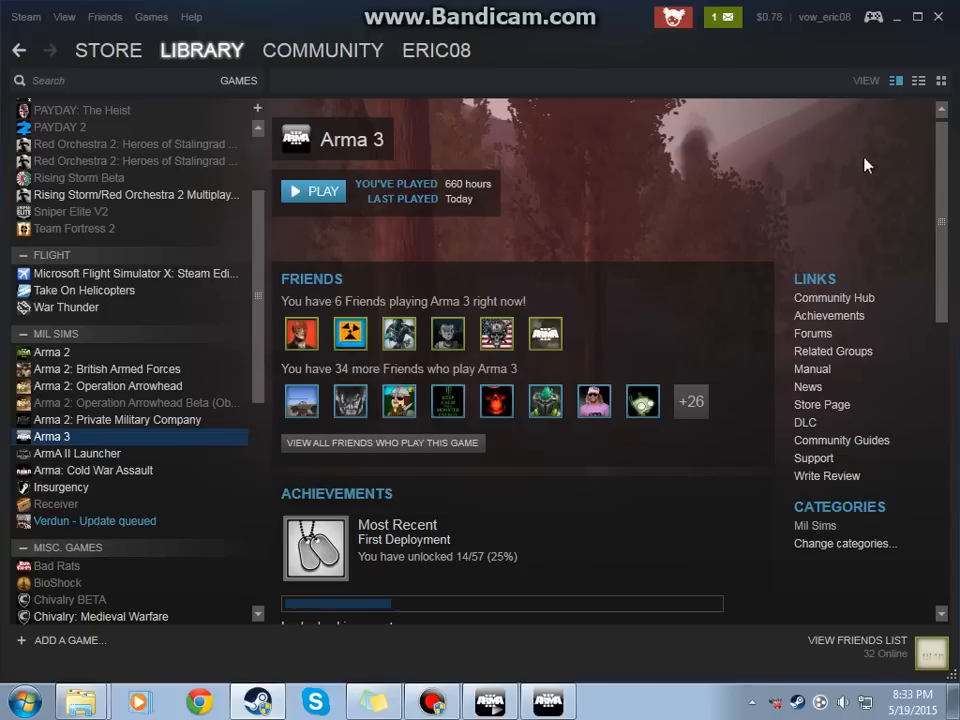
{"action": "mouse_move", "coordinate": [847, 178]}
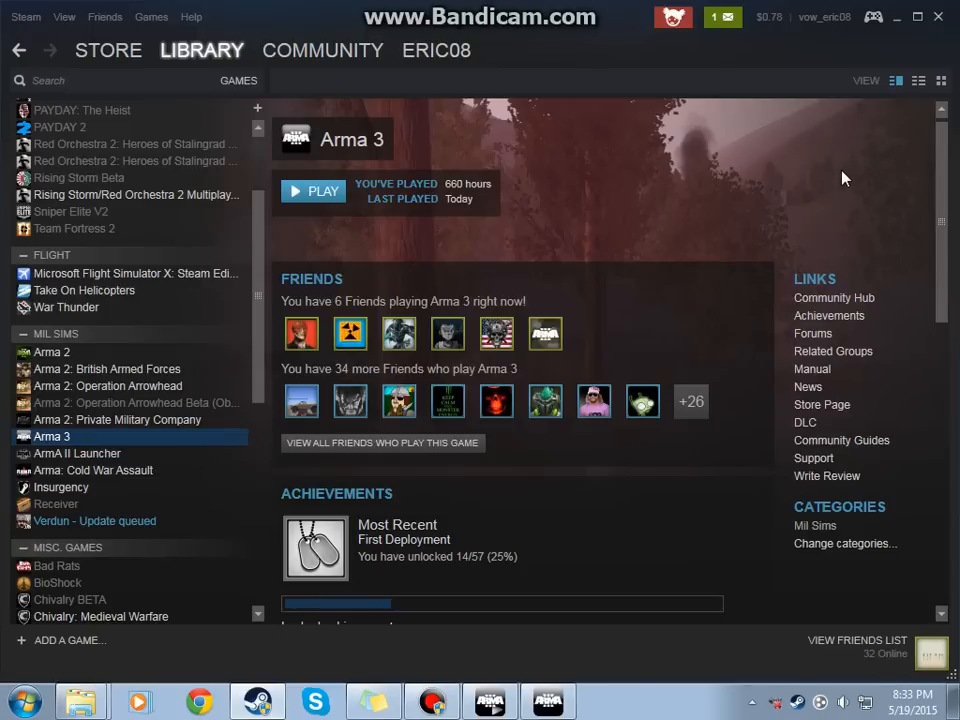
{"action": "mouse_move", "coordinate": [821, 262]}
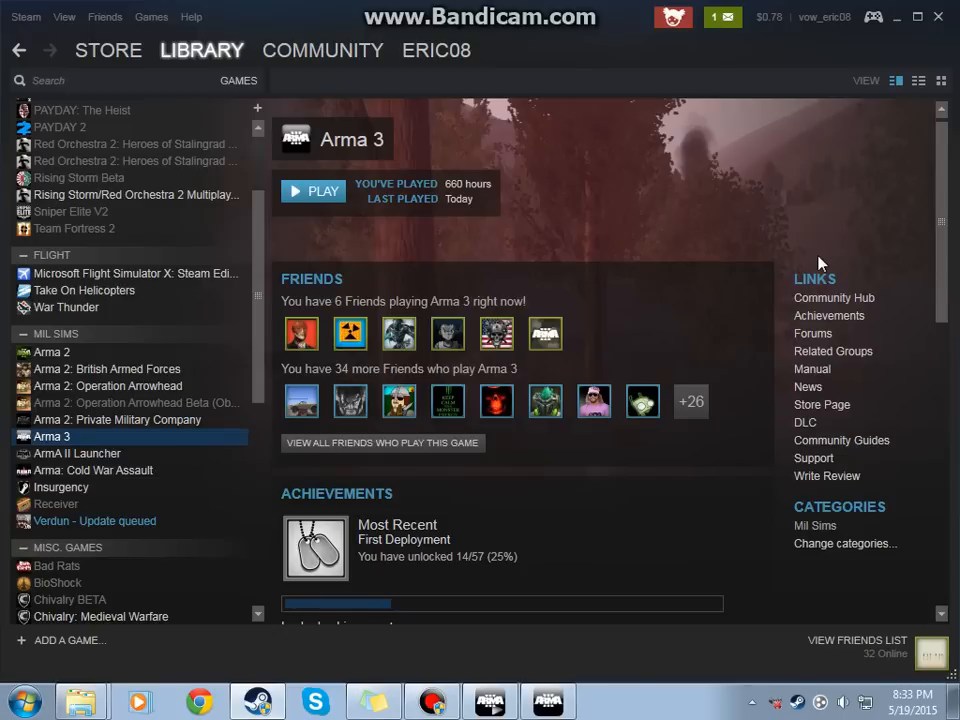
{"action": "mouse_move", "coordinate": [818, 258]}
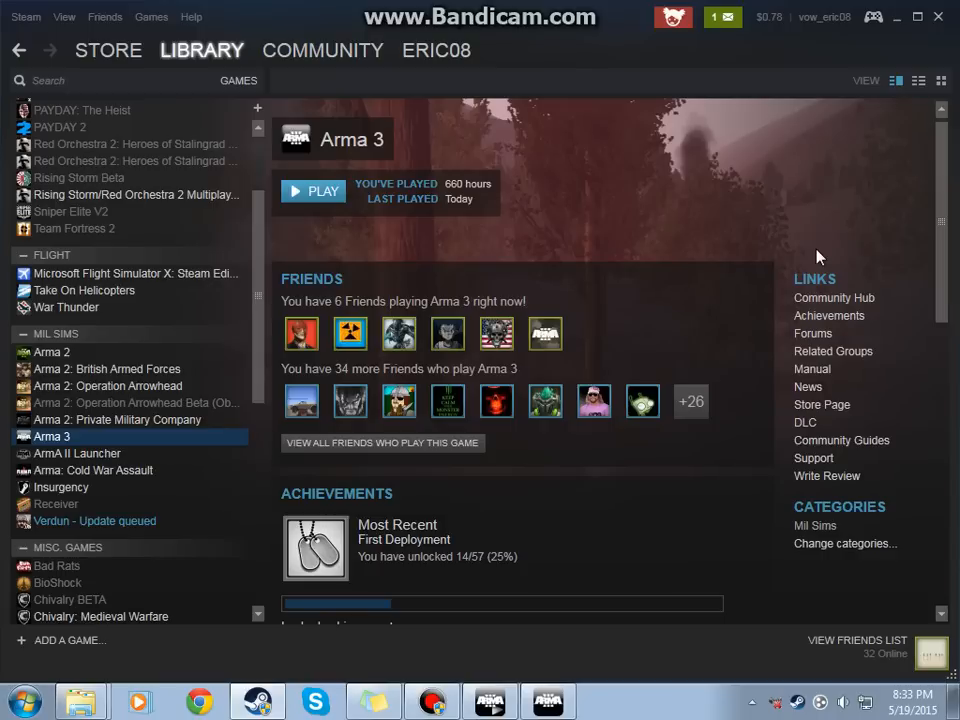